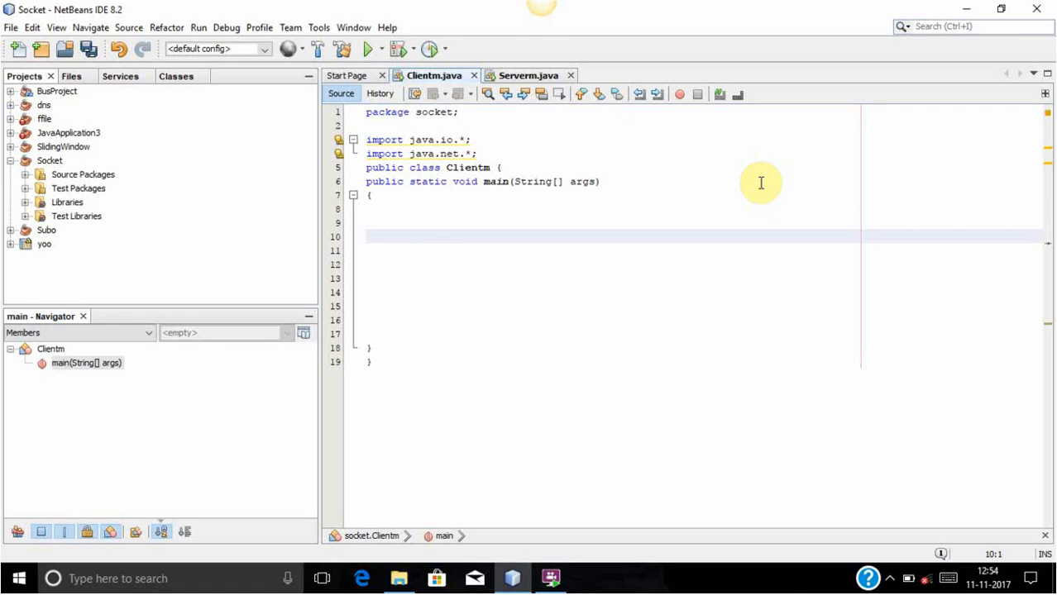
# On line 10 of Clientm's main, add Socket s=new Socket("localhost",9999);.
pyautogui.click(367, 236)
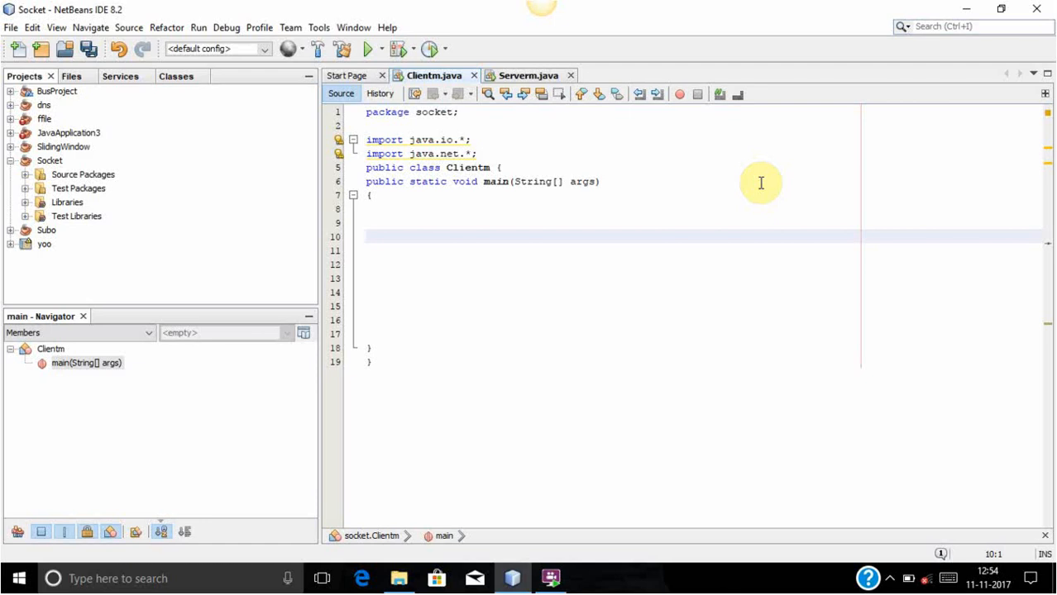
pyautogui.click(366, 236)
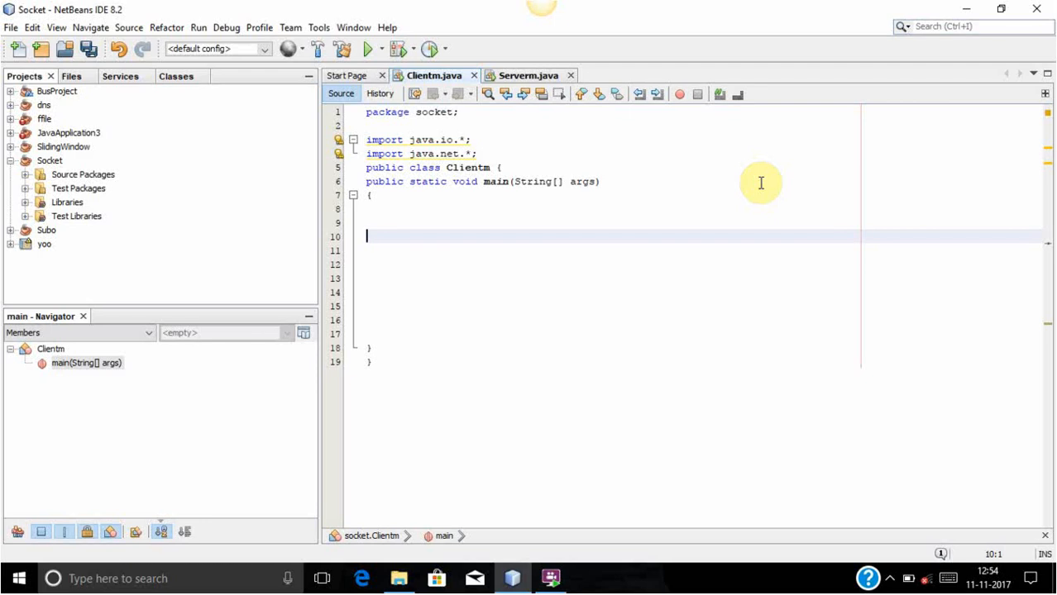
pyautogui.write('Socket s=new Socket("localhost",9999);')
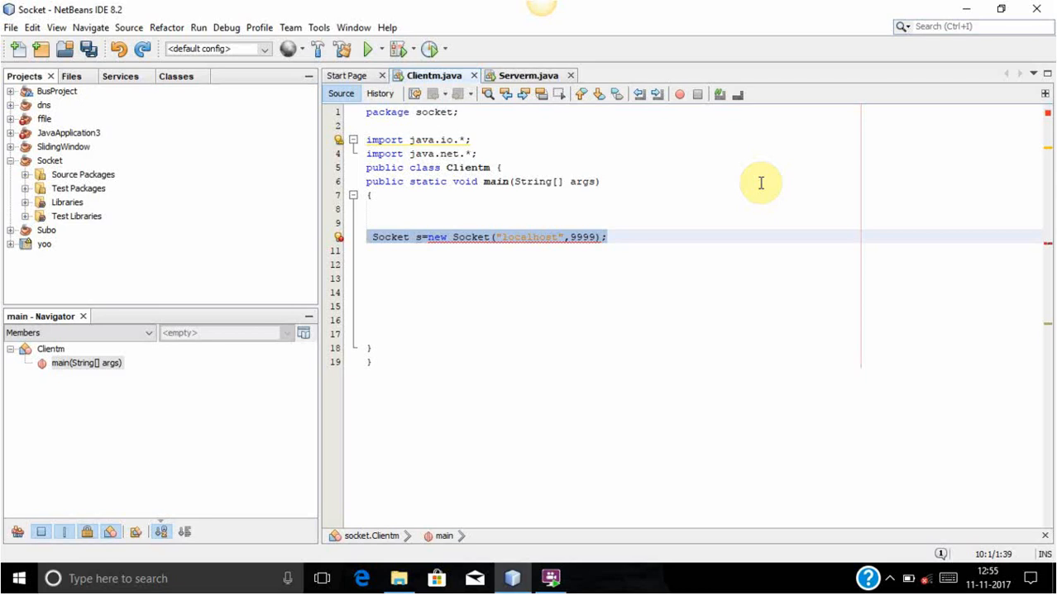
# Add DataOutputStream dout on s.getOutputStream() and BufferedReader br over InputStreamReader(System.in).
pyautogui.click(392, 238)
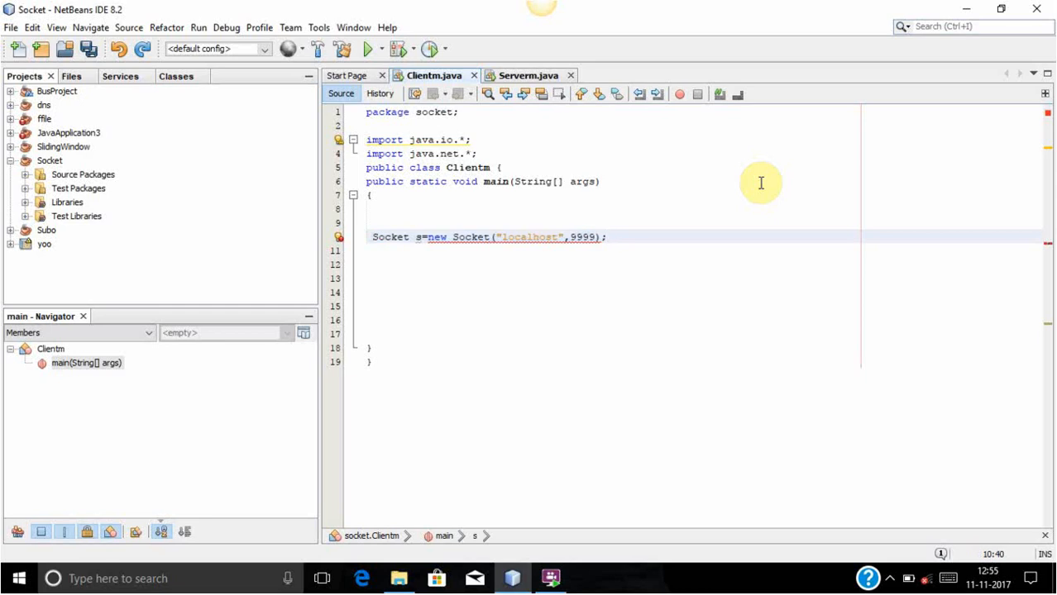
pyautogui.click(605, 237)
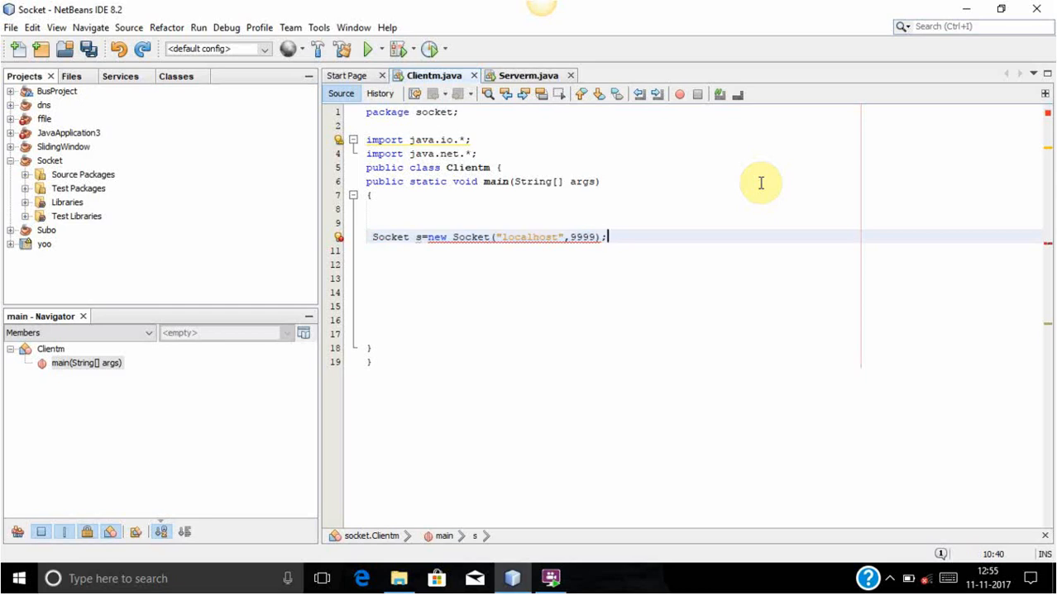
pyautogui.write('DataOutputStream dout=new DataOutputStream(s.getOutputStream());')
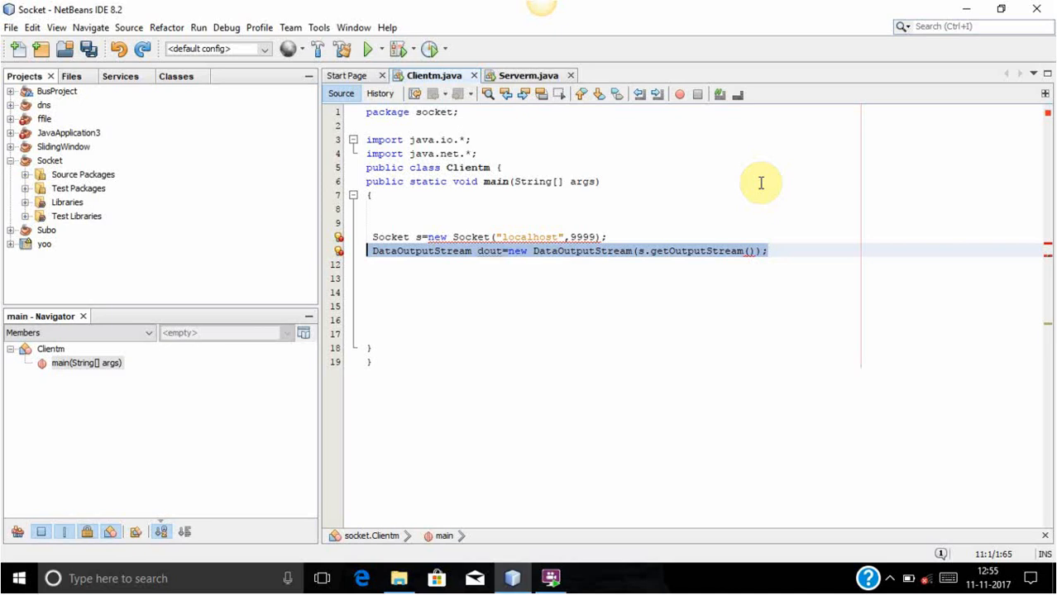
pyautogui.click(767, 251)
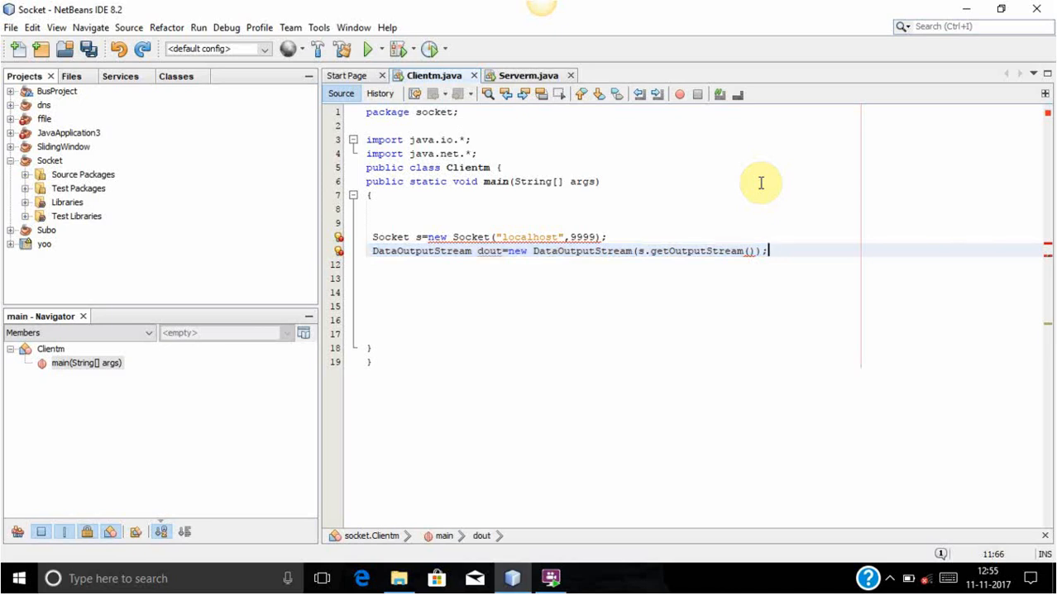
pyautogui.moveTo(756, 188)
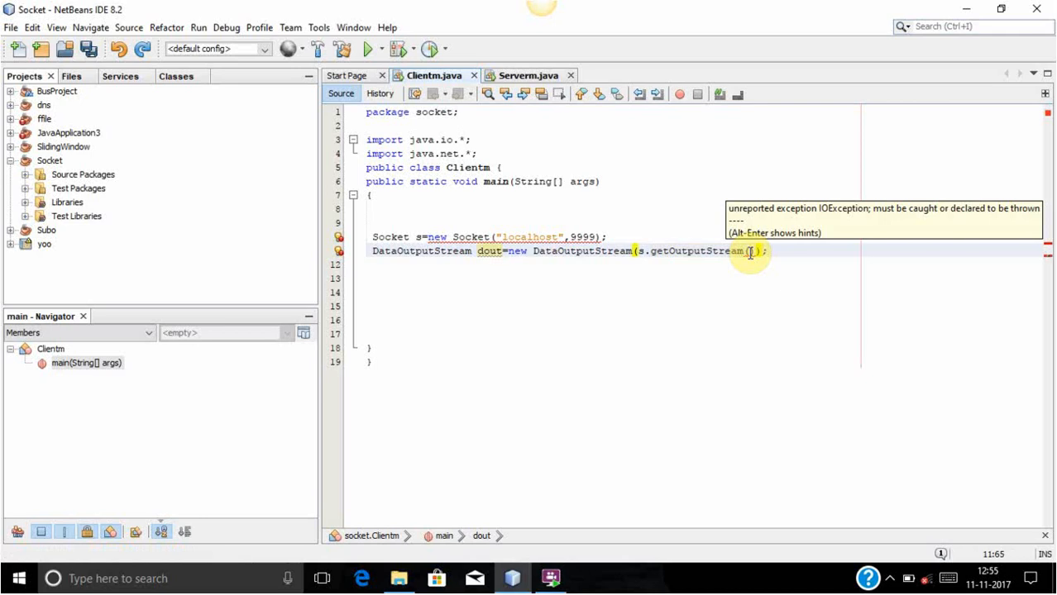
pyautogui.write('BufferedReader br =new BufferedReader(new InputStreamReader(System.in));')
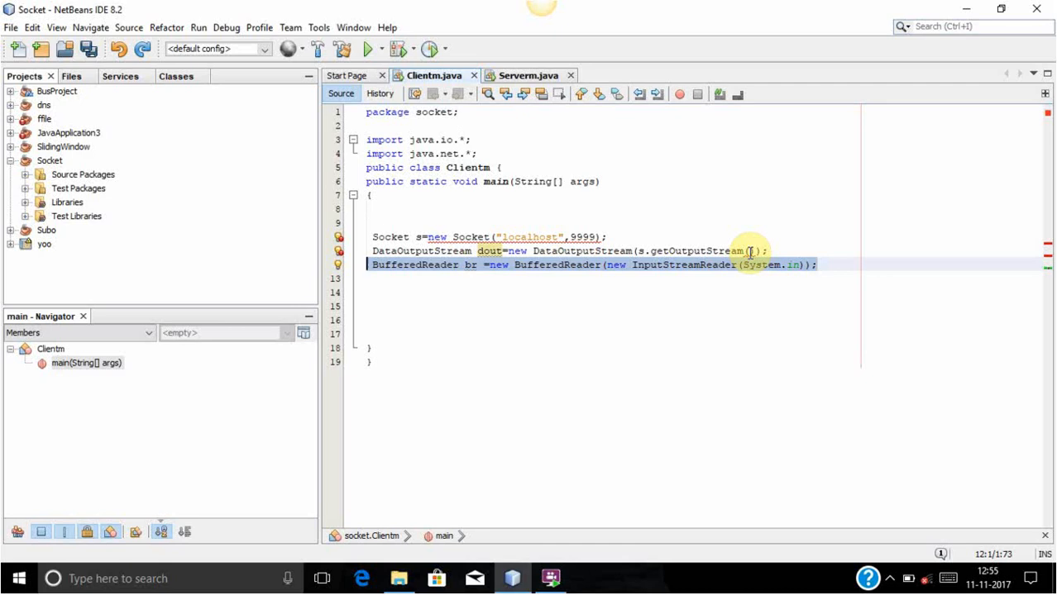
# Add a while(true) loop that reads String so=br.readLine(); from the keyboard.
pyautogui.write('while(true)')
pyautogui.click(613, 293)
pyautogui.write('{')
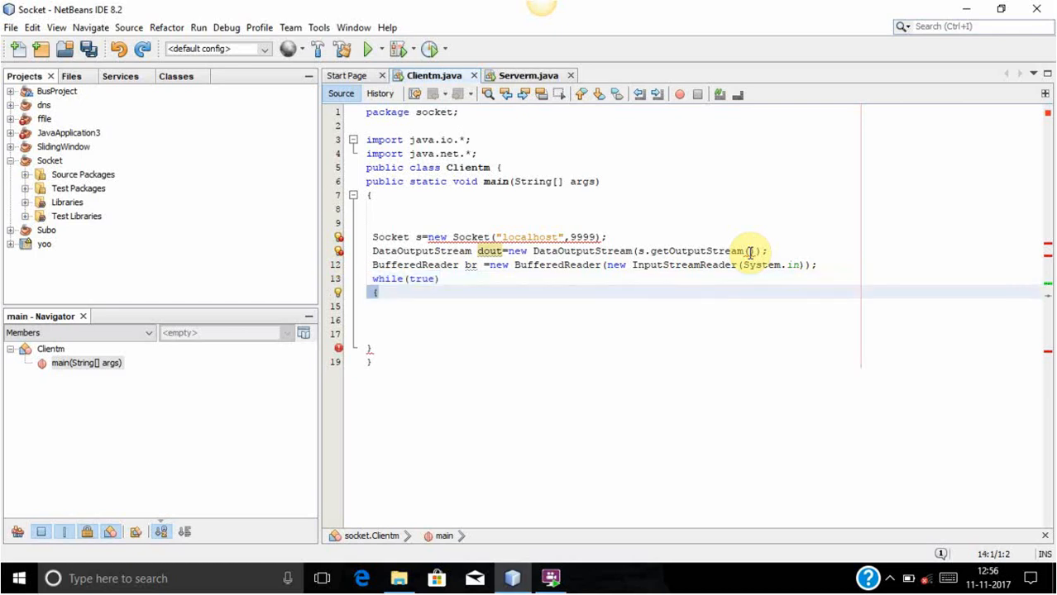
pyautogui.write('String so=br.readLine();')
pyautogui.click(612, 320)
pyautogui.write('dout.writeUTF(so);')
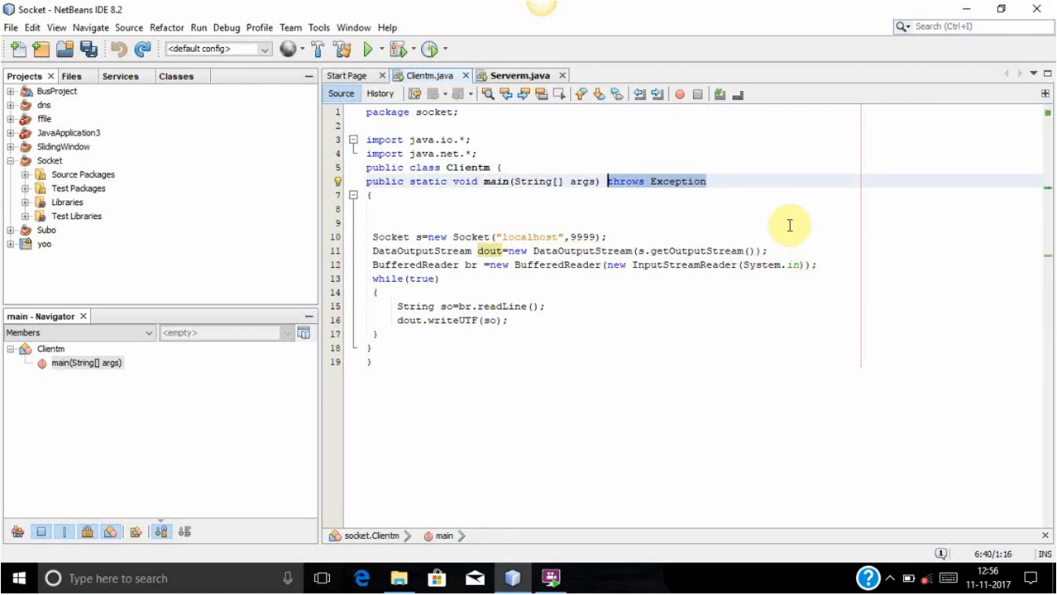
pyautogui.moveTo(769, 221)
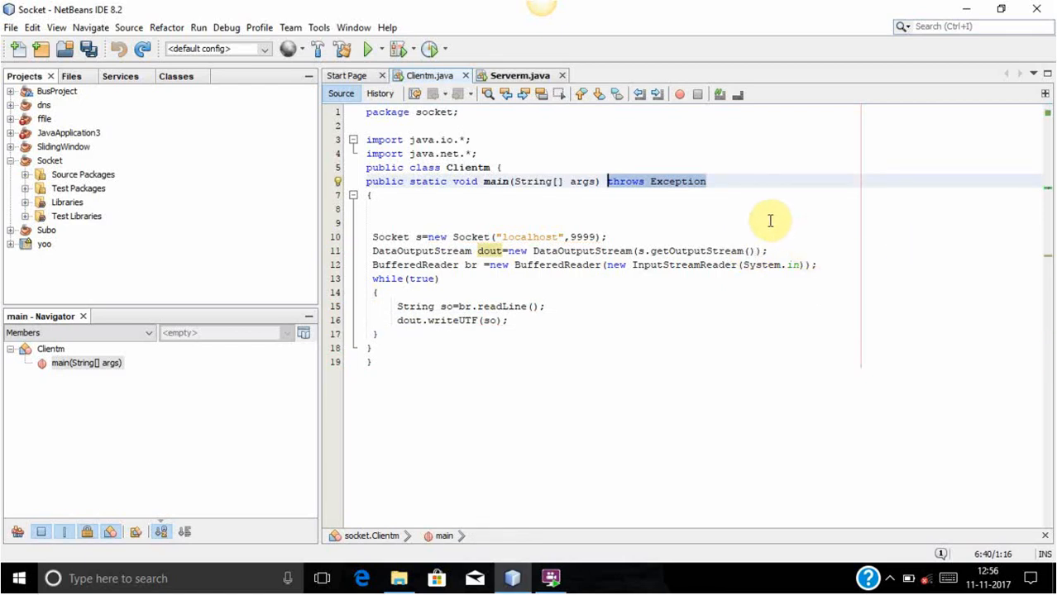
pyautogui.moveTo(720, 250)
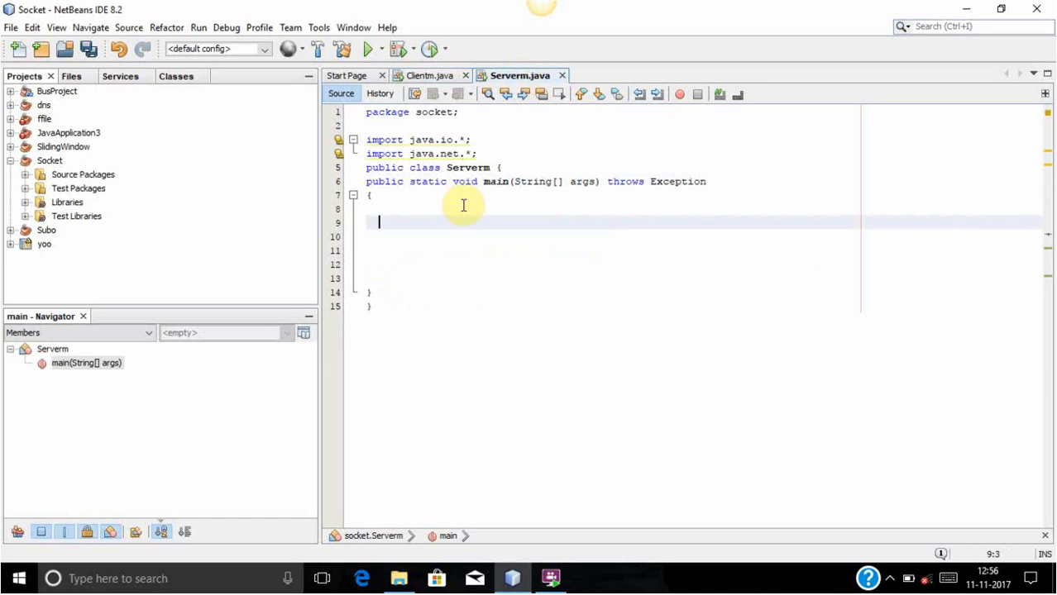
pyautogui.moveTo(457, 212)
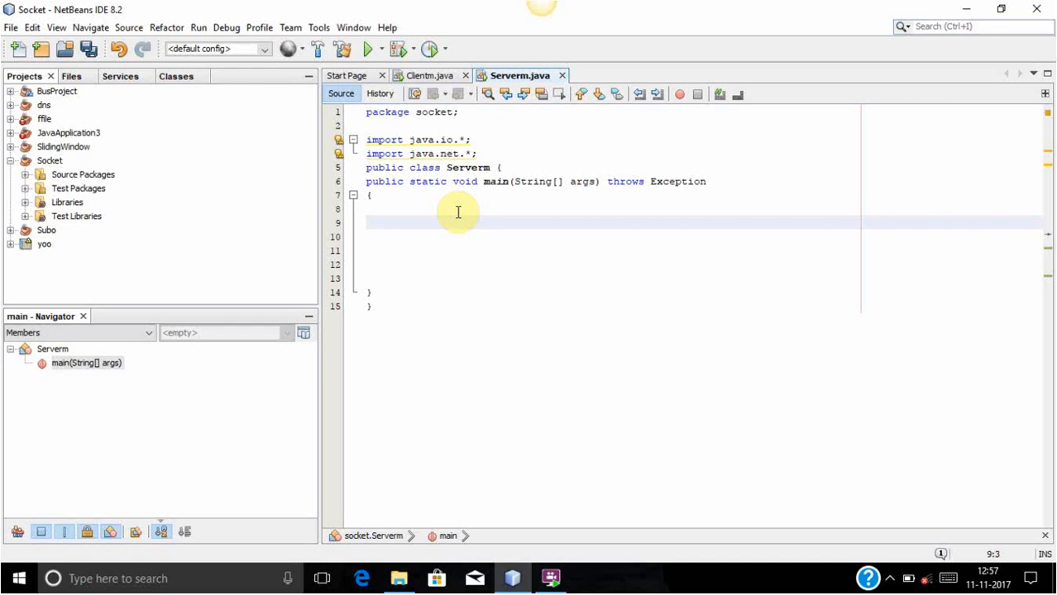
# In Serverm's main, add ServerSocket(9999), s.accept(), print "connected", plus DataOutputStream and BufferedReader.
pyautogui.click(379, 223)
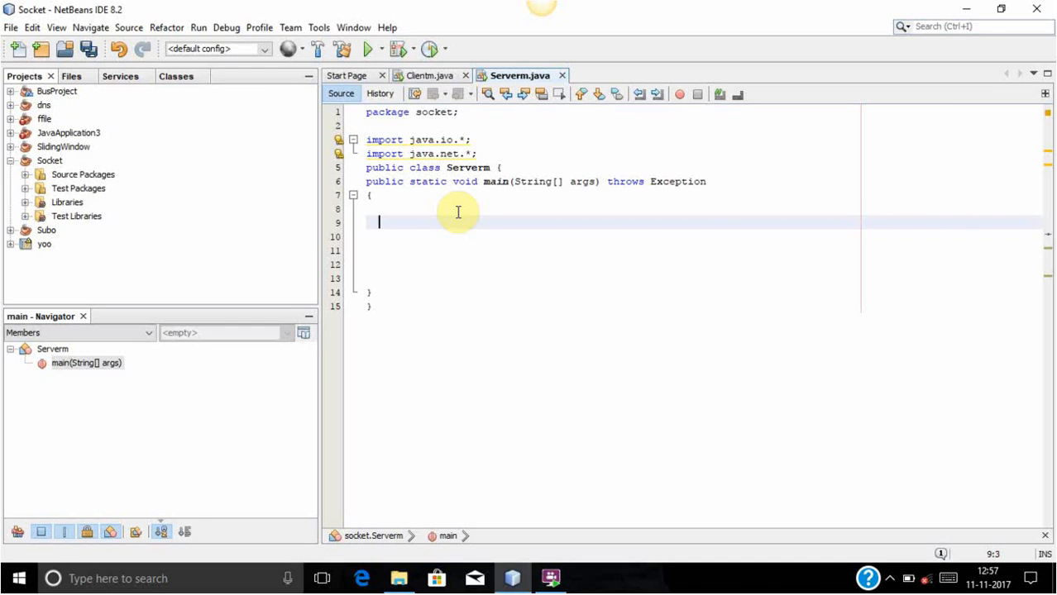
pyautogui.write('ServerSocket s=new ServerSocket(9999);')
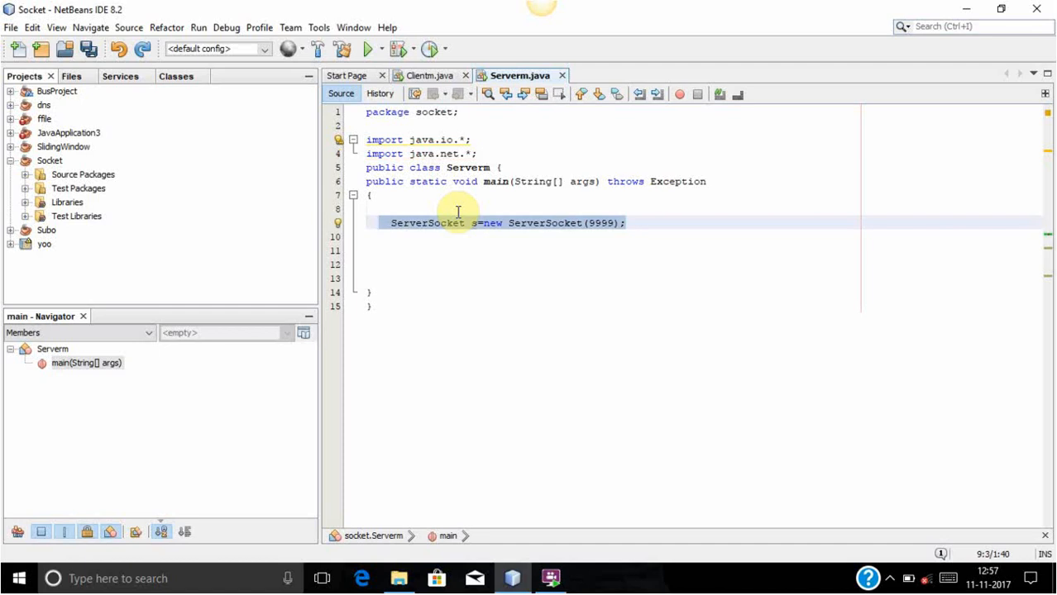
pyautogui.write('Socket ss =s.accept();')
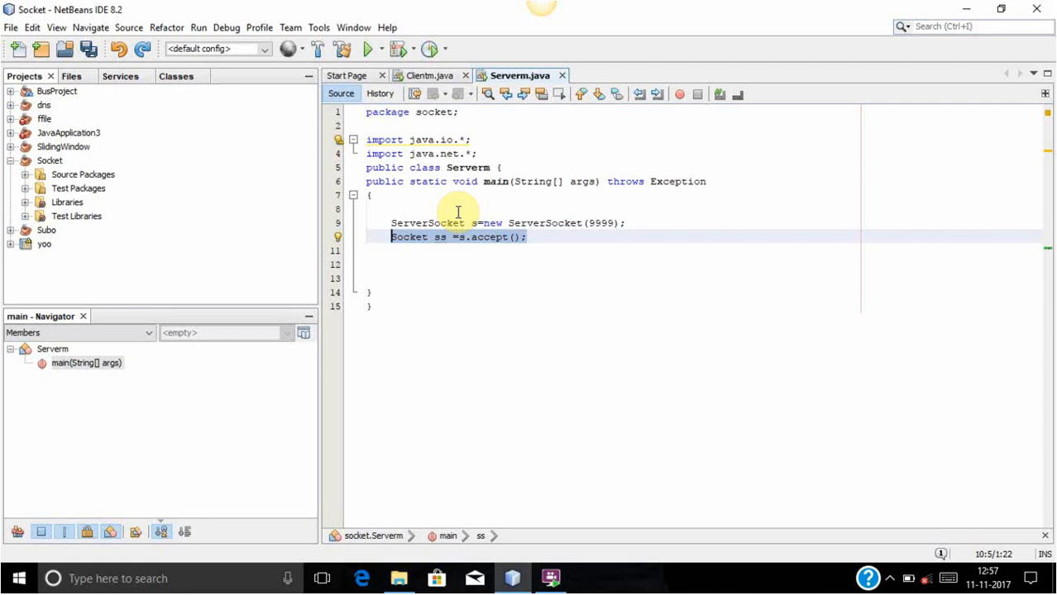
pyautogui.write('System.out.println("connected");')
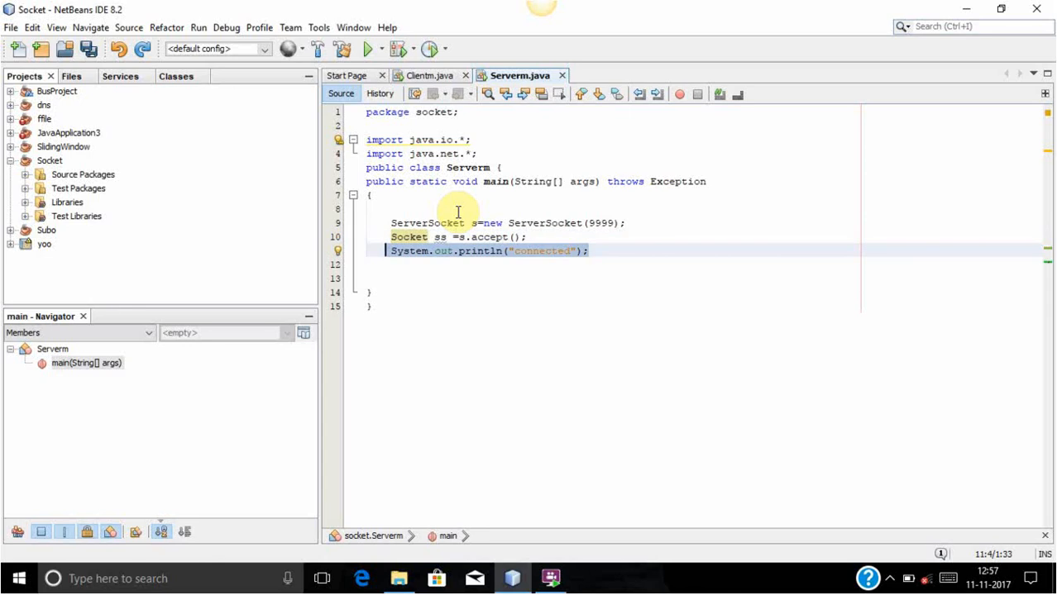
pyautogui.write('DataOutputStream dout=new DataOutputStream(ss.getOutputStream());')
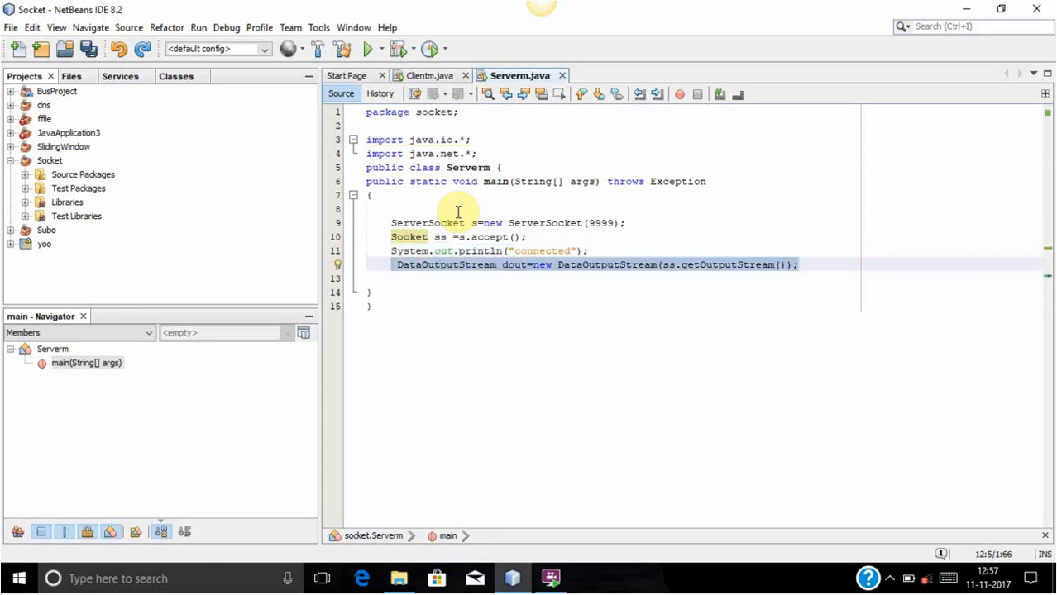
pyautogui.write('BufferedReader br =new BufferedReader(new InputStreamReader(System.in));')
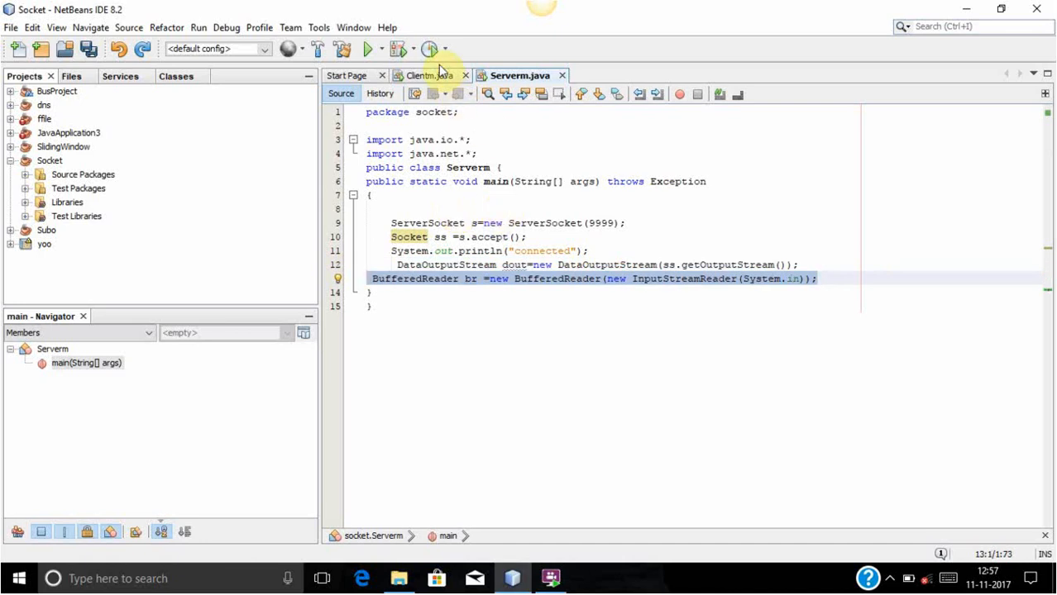
# Change server line 12 to DataInputStream dout=new DataInputStream(ss.getInputStream());.
pyautogui.click(426, 76)
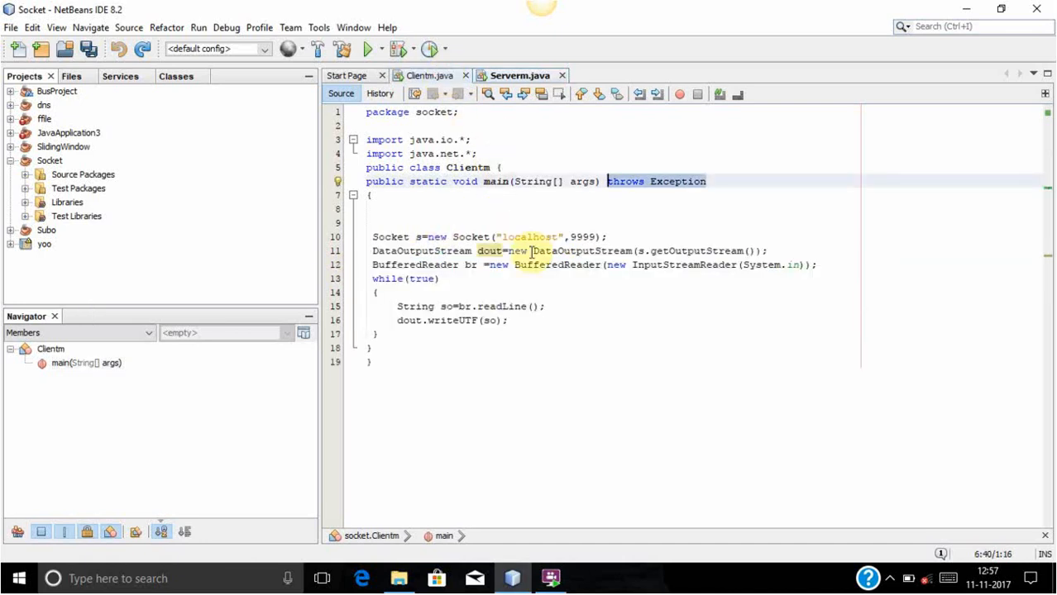
pyautogui.click(373, 250)
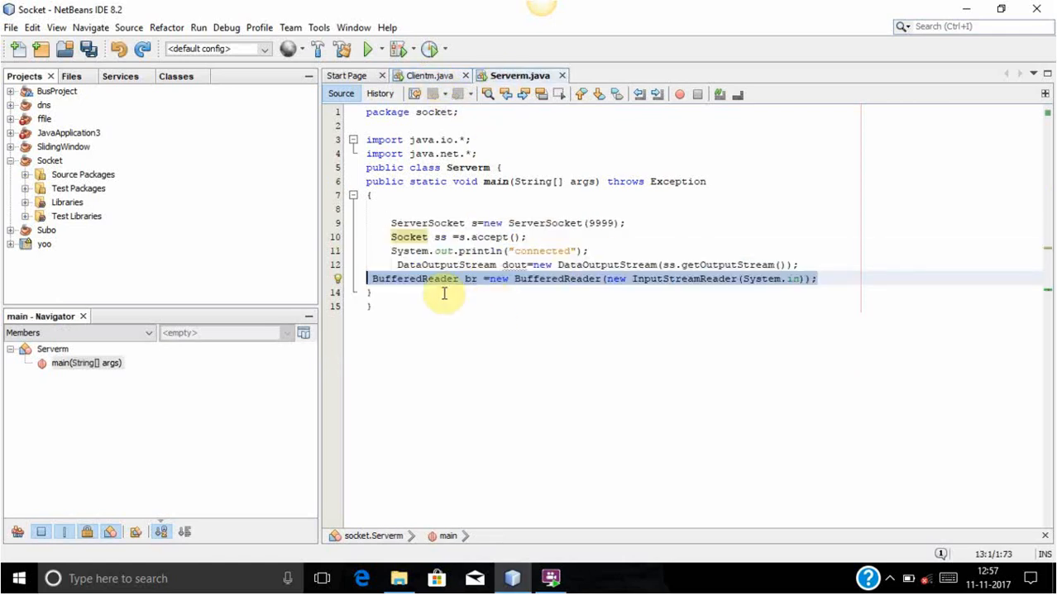
pyautogui.click(444, 265)
pyautogui.write('Inp')
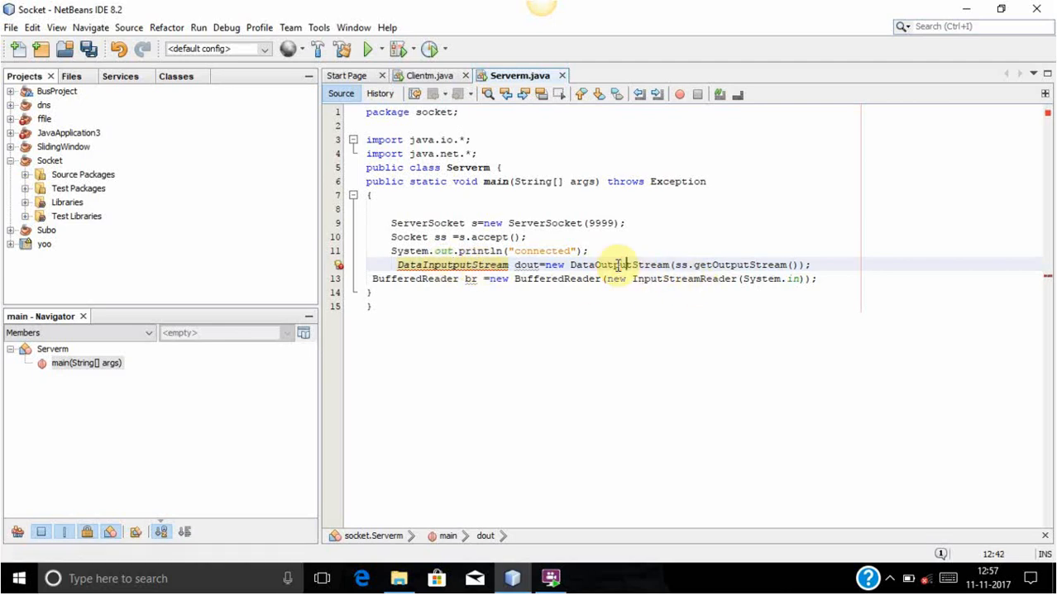
pyautogui.write('DataStream')
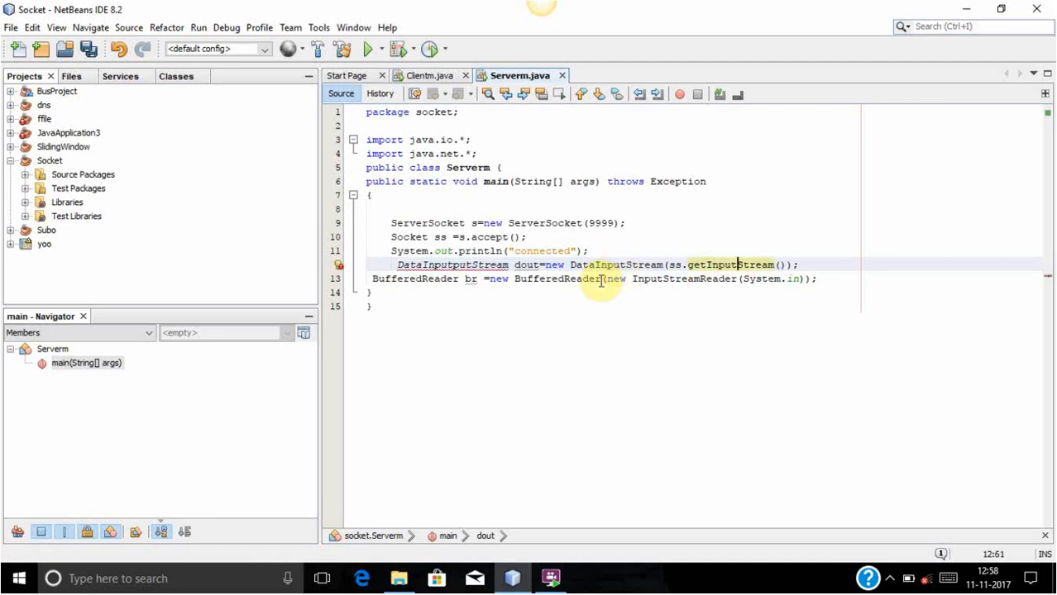
pyautogui.moveTo(786, 264)
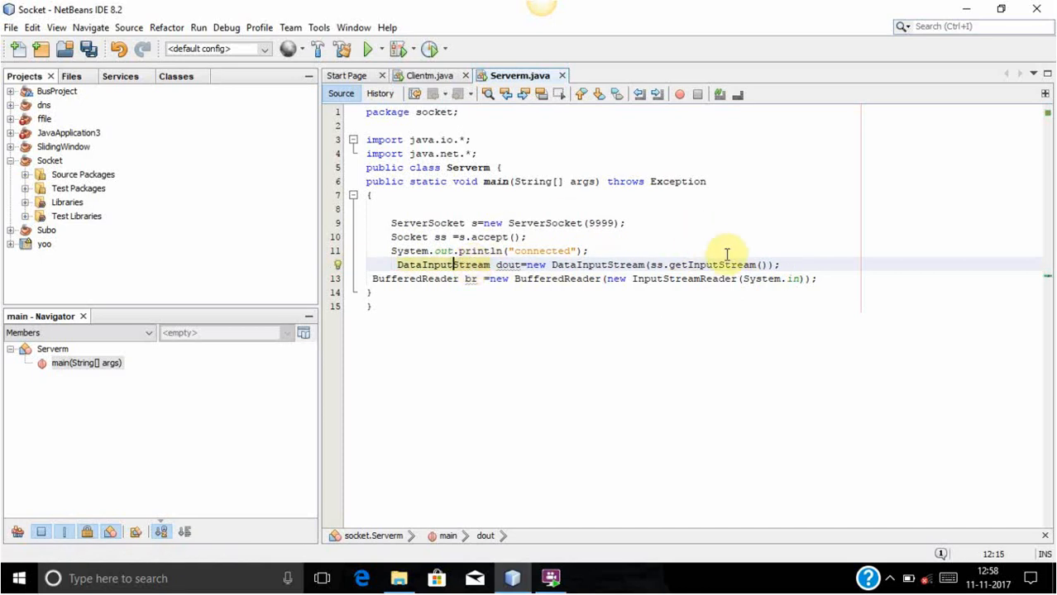
pyautogui.click(836, 278)
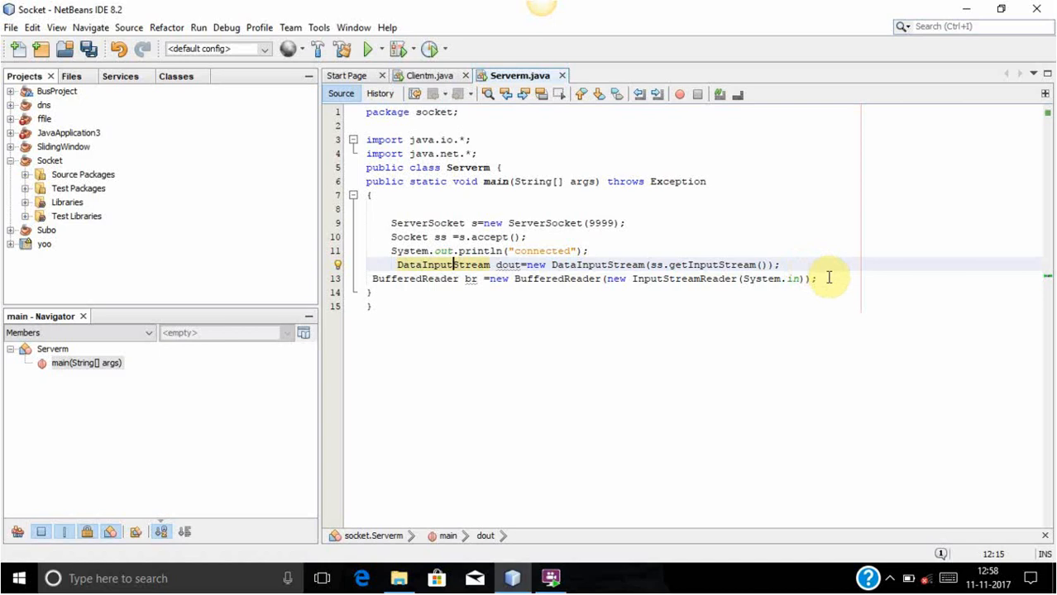
# Add a while(true) loop reading String yoo=dout.readUTF(); on the server.
pyautogui.write('while(')
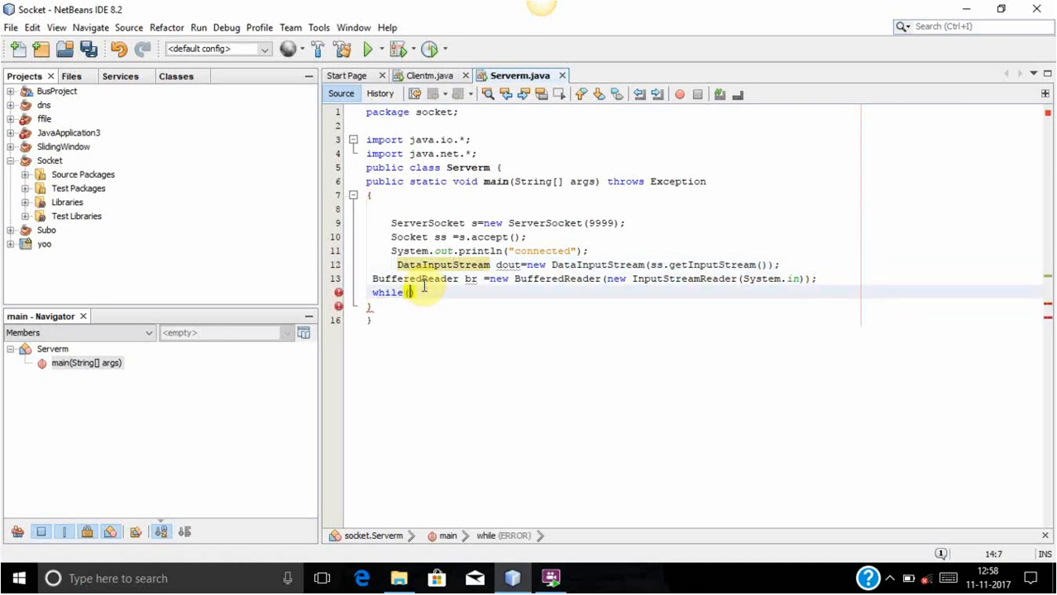
pyautogui.write('true)')
pyautogui.write('{')
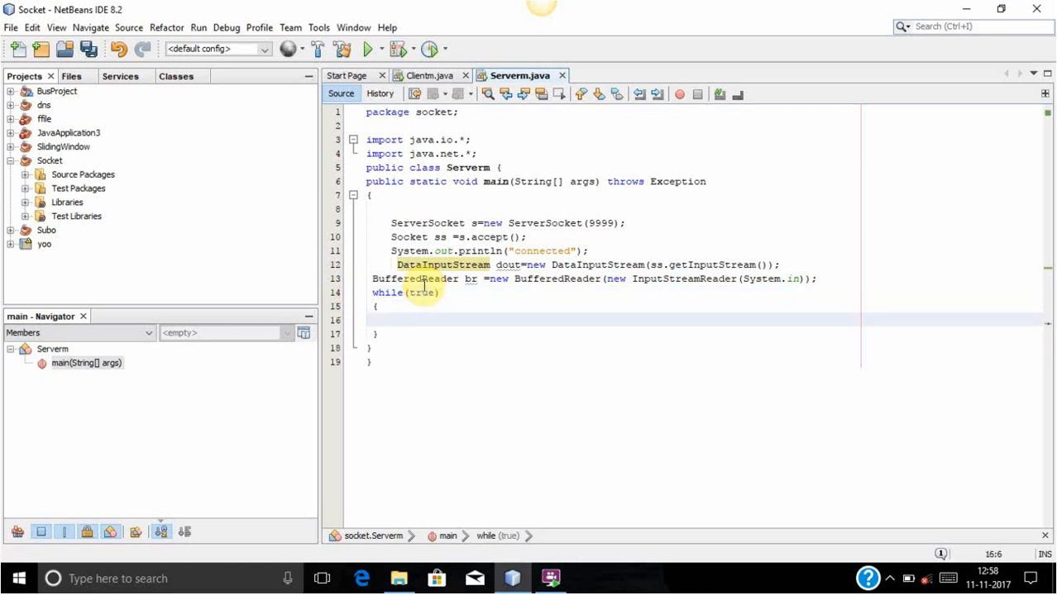
pyautogui.write('dout.rea')
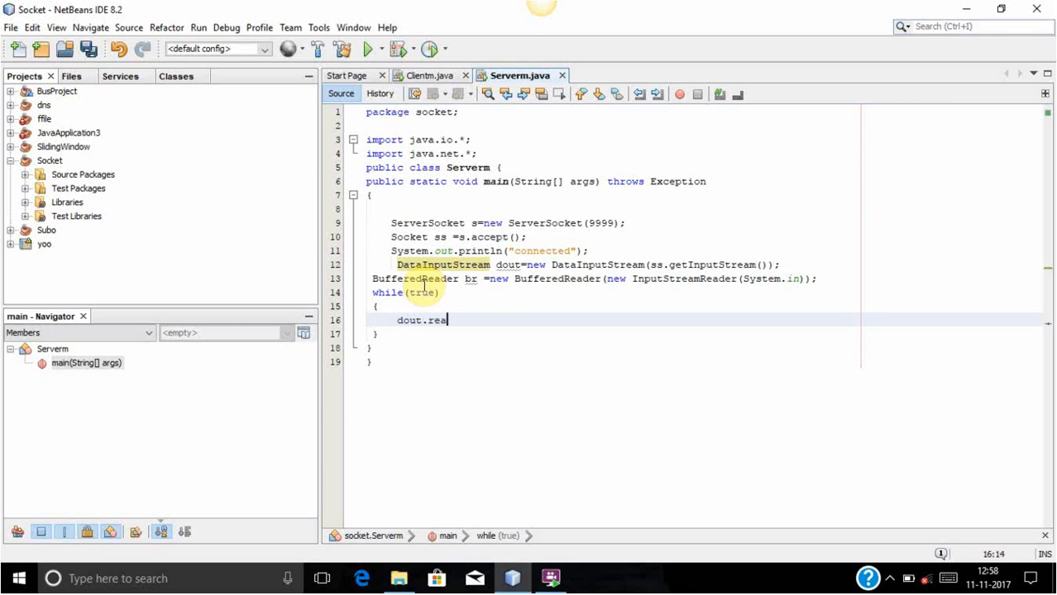
pyautogui.write('dU')
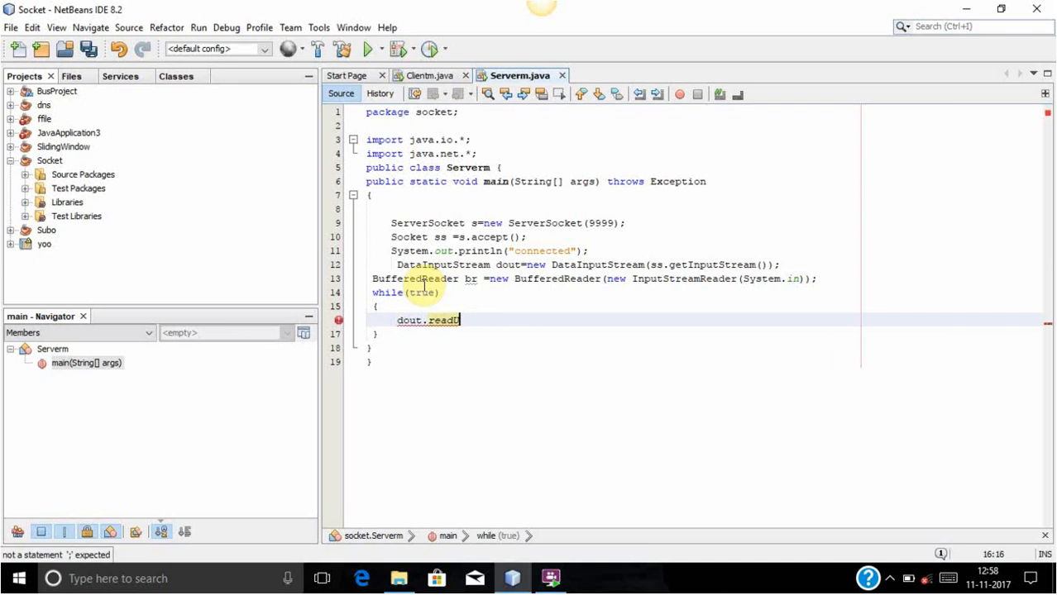
pyautogui.write('UTF()')
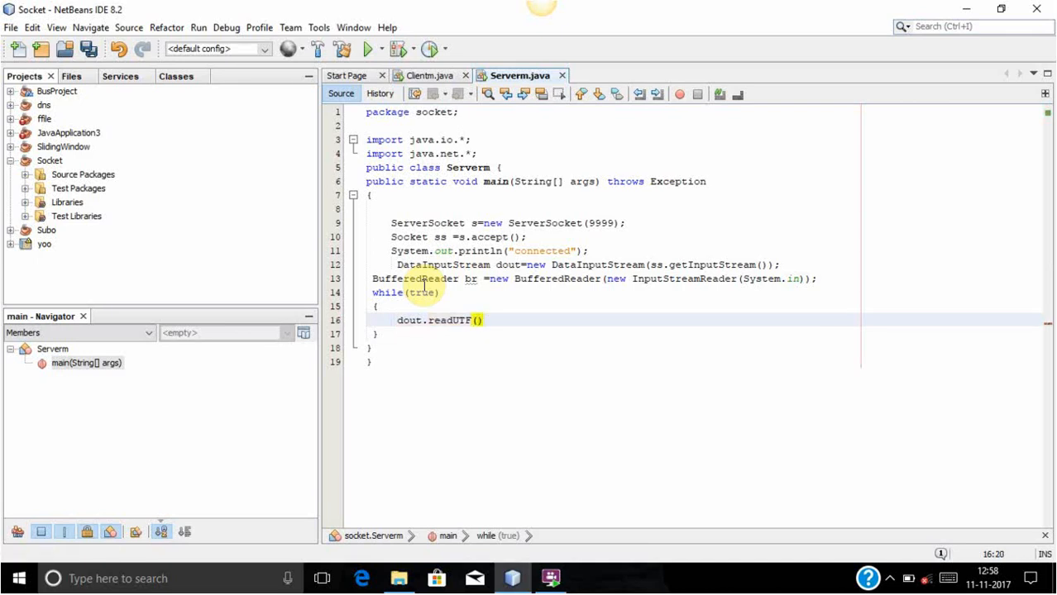
pyautogui.click(418, 320)
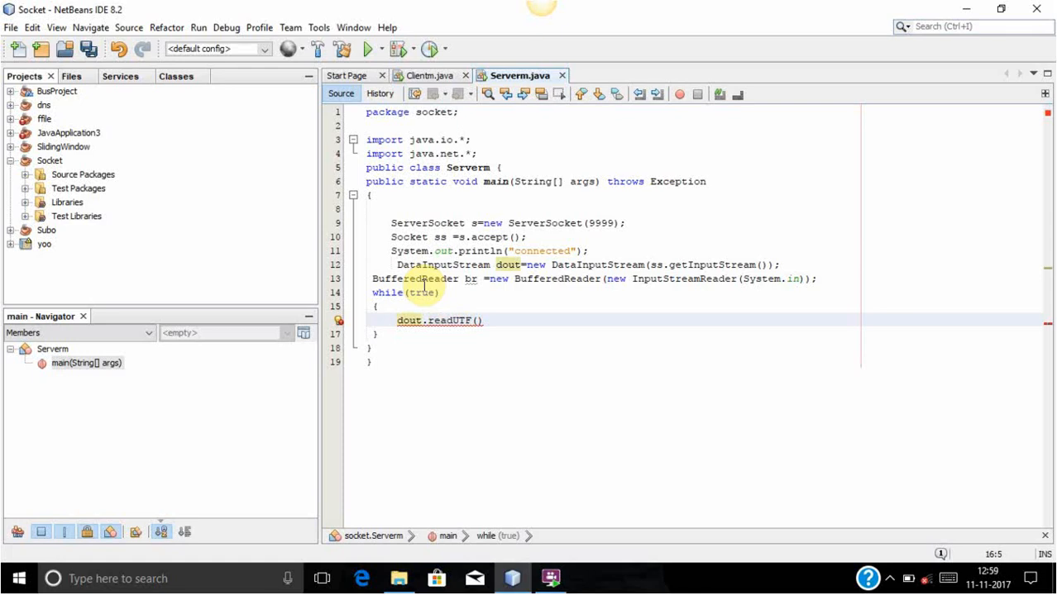
pyautogui.write('String')
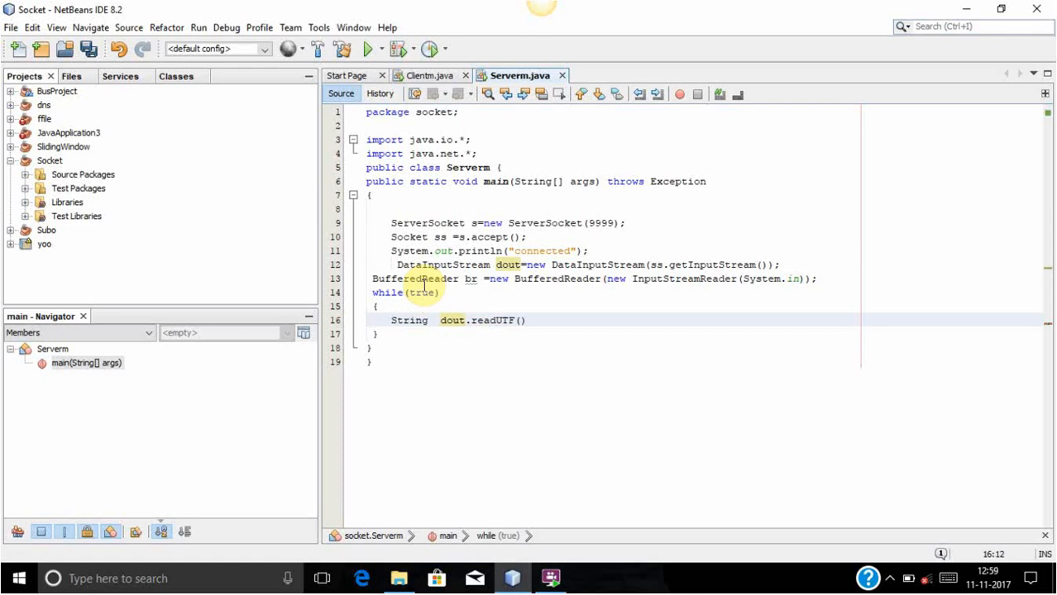
pyautogui.write('yoo=')
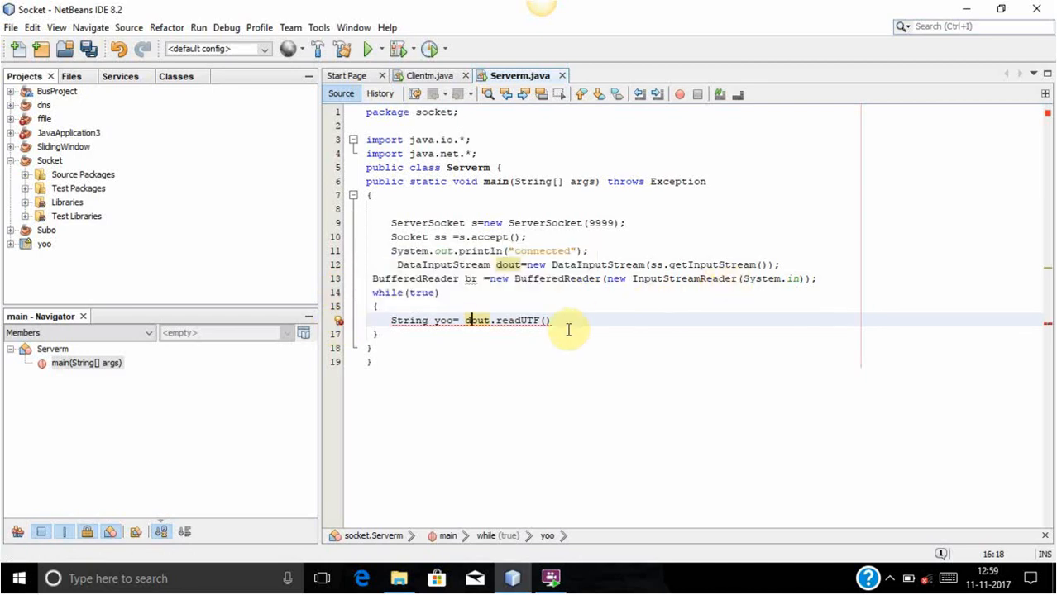
pyautogui.write(';')
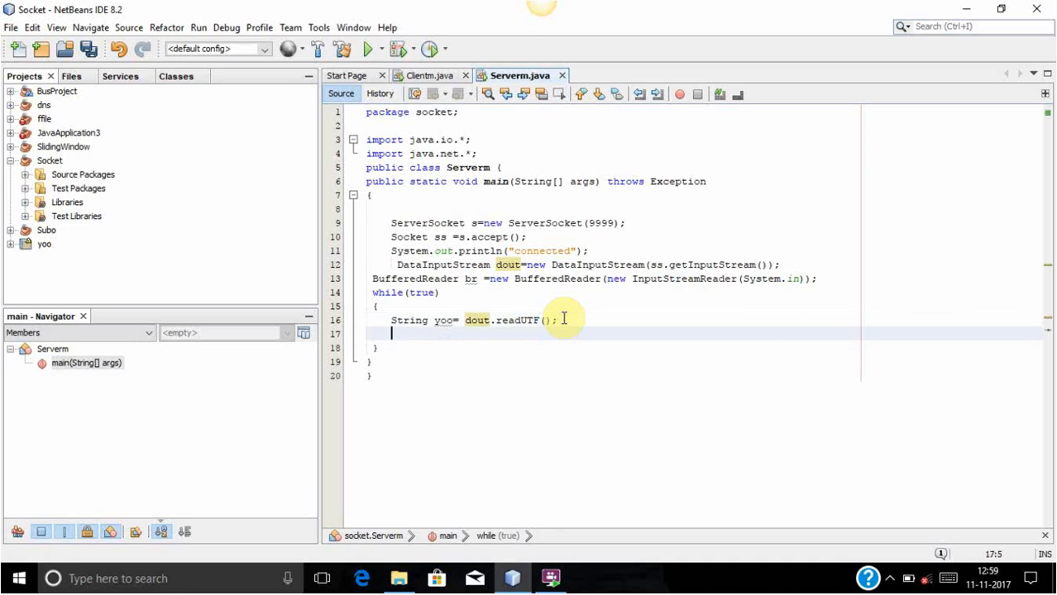
# Print each message with System.out.println("client :"+yoo).
pyautogui.write('Syste')
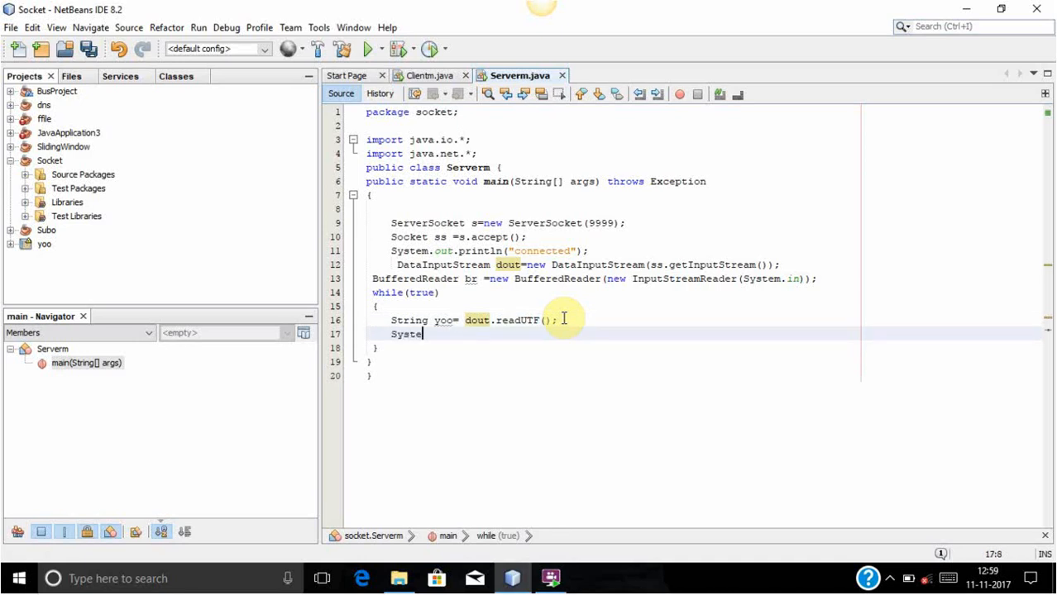
pyautogui.write('m.out.p')
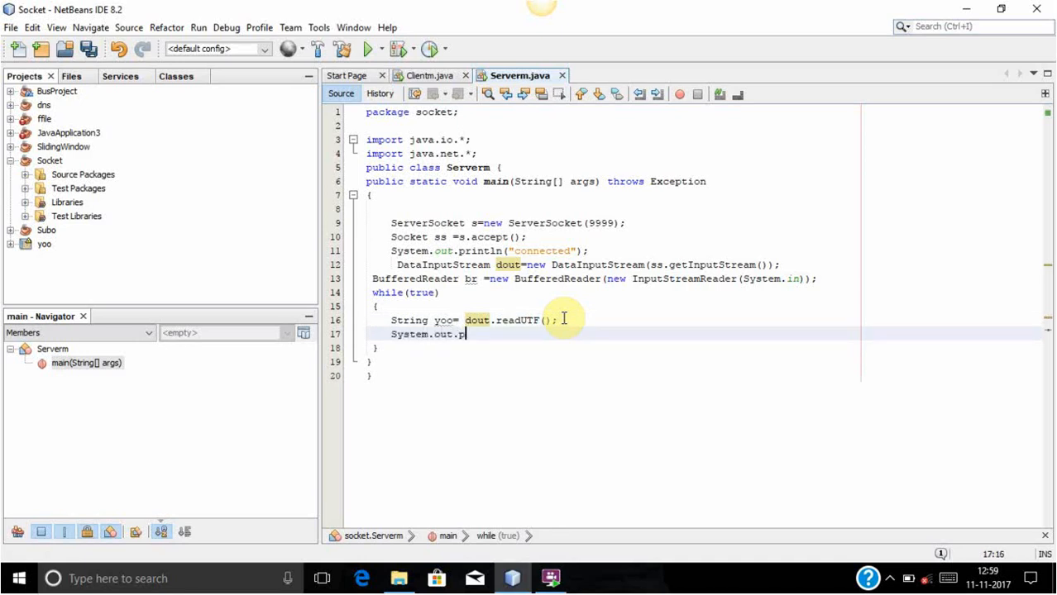
pyautogui.write('rintln')
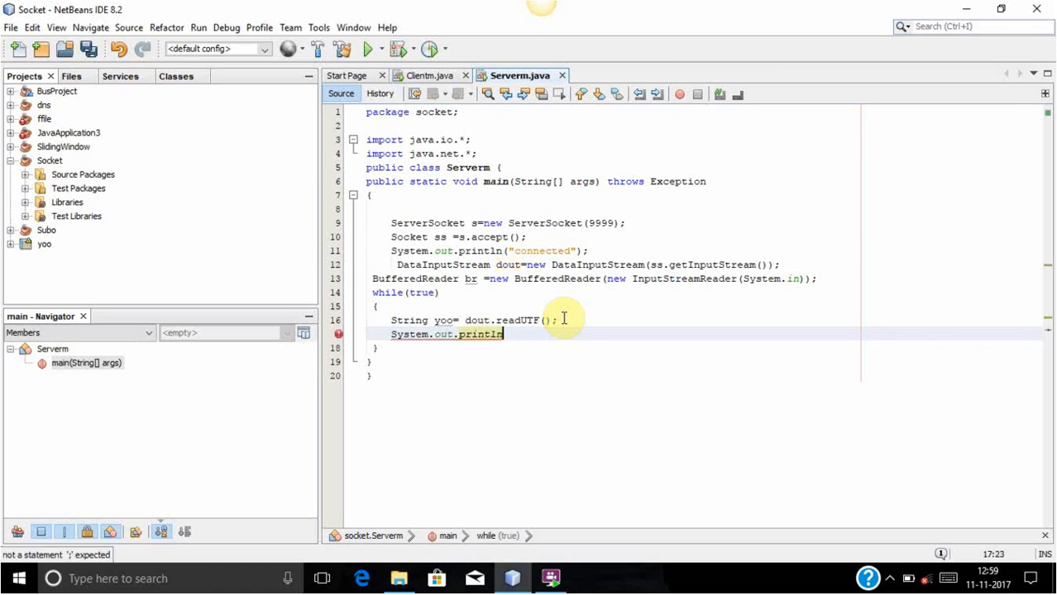
pyautogui.write('("c')
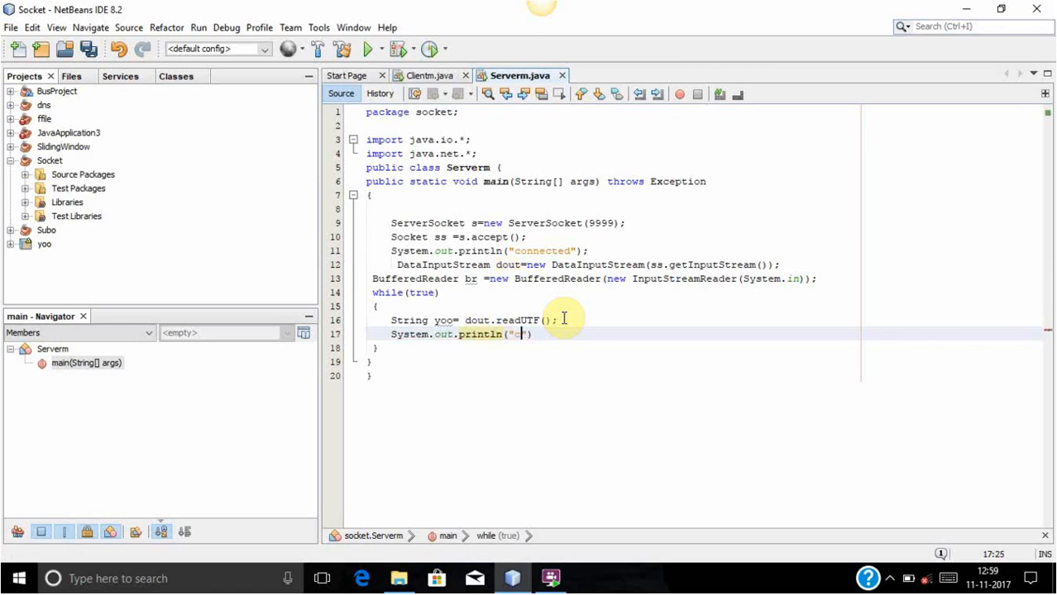
pyautogui.write('lient')
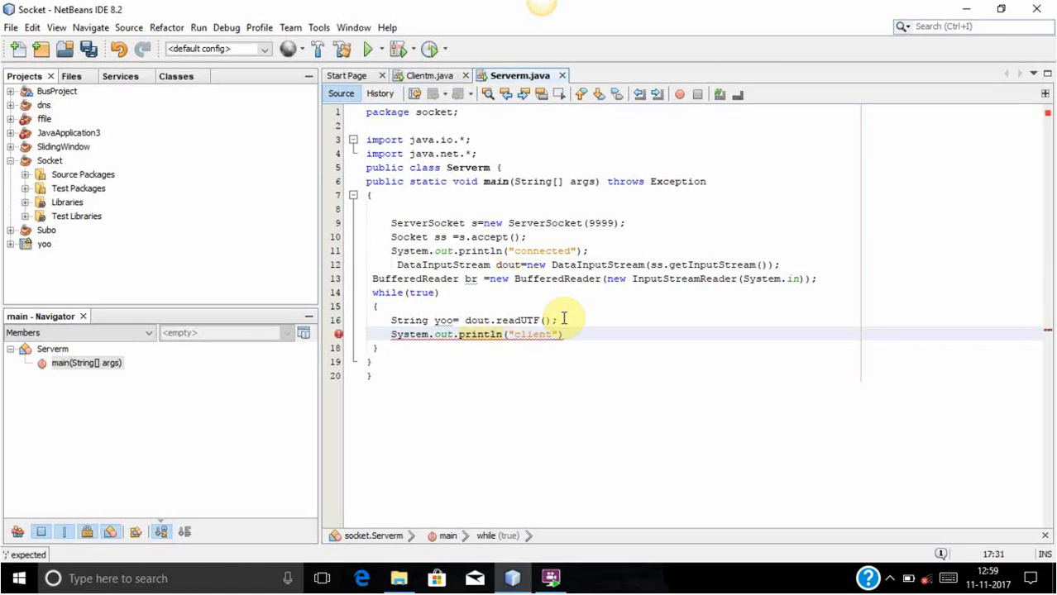
pyautogui.write(':"+')
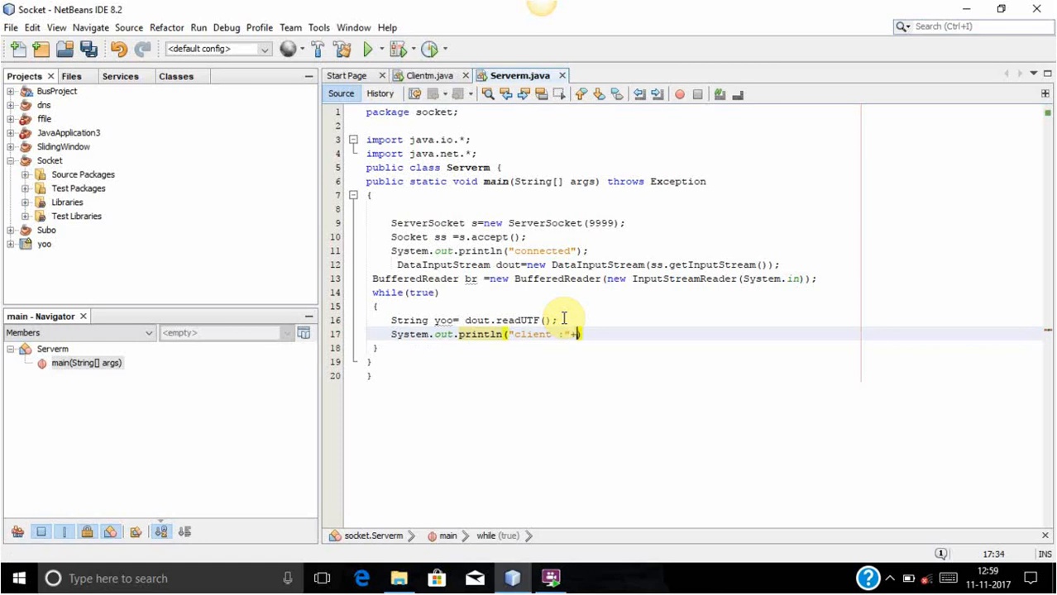
pyautogui.write('yoo')
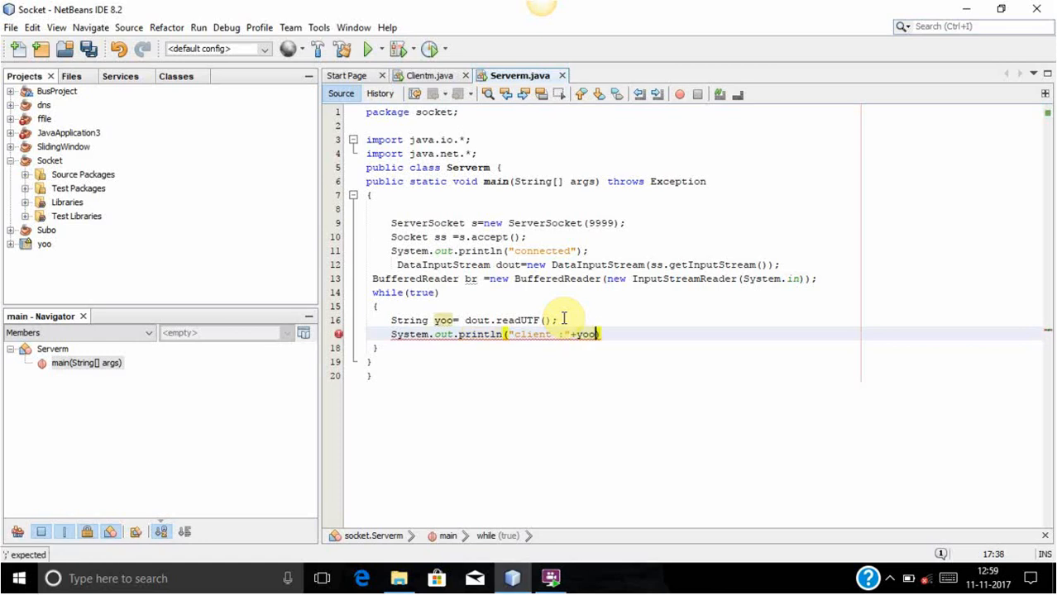
# Break out of the loop when yoo equalsIgnoreCase "exit".
pyautogui.write('if')
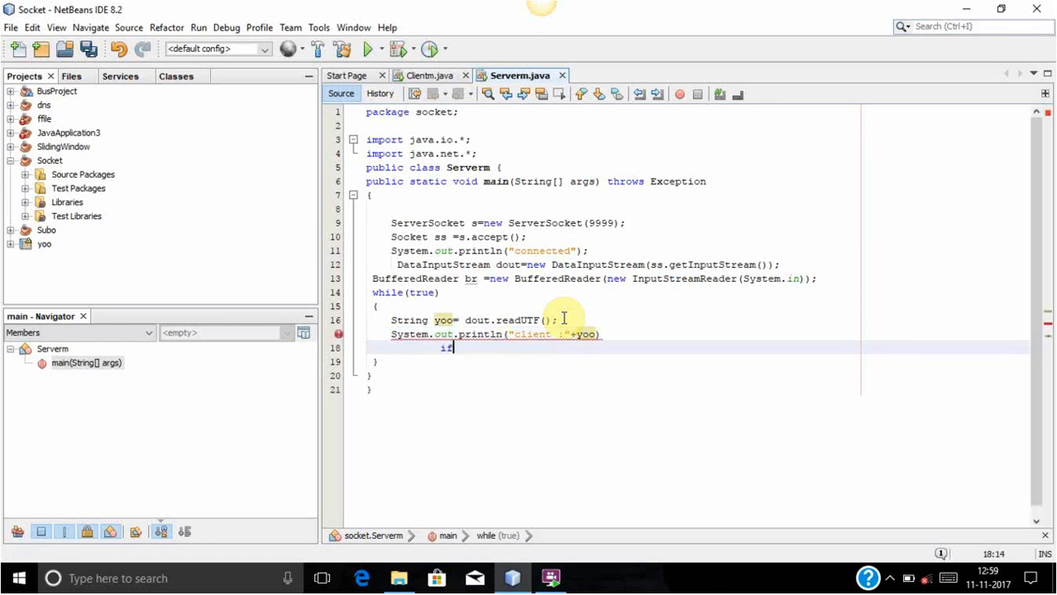
pyautogui.write('(')
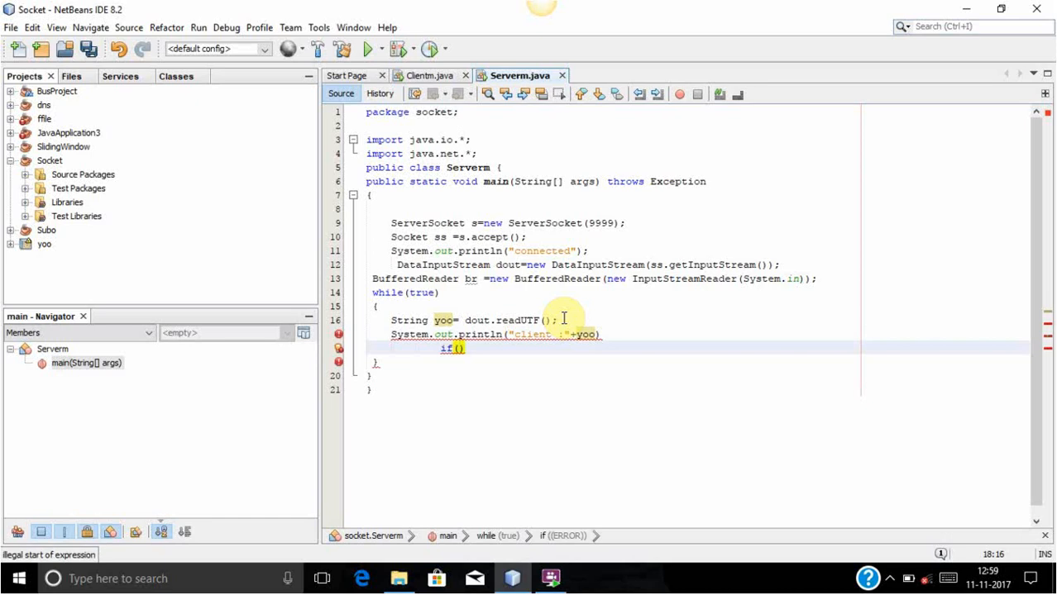
pyautogui.click(456, 348)
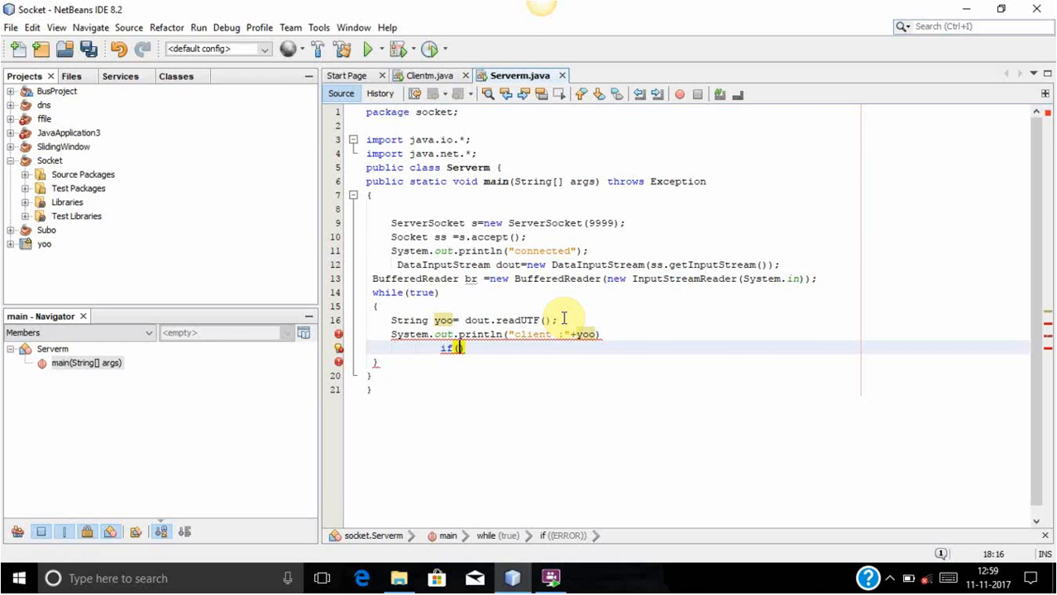
pyautogui.write('yoo')
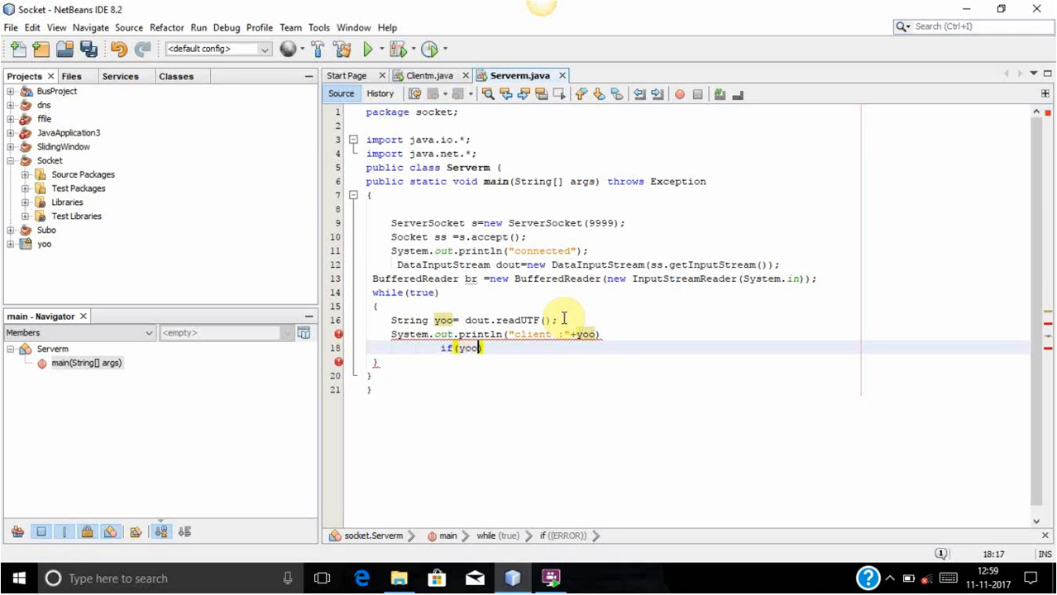
pyautogui.write('.')
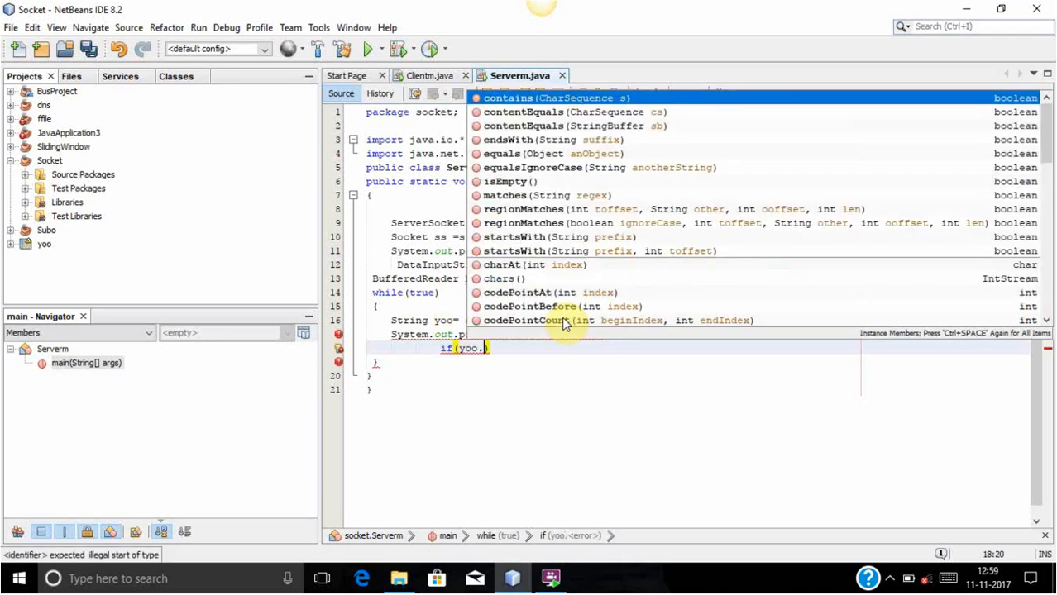
pyautogui.write('equalsIgnoreCase(')
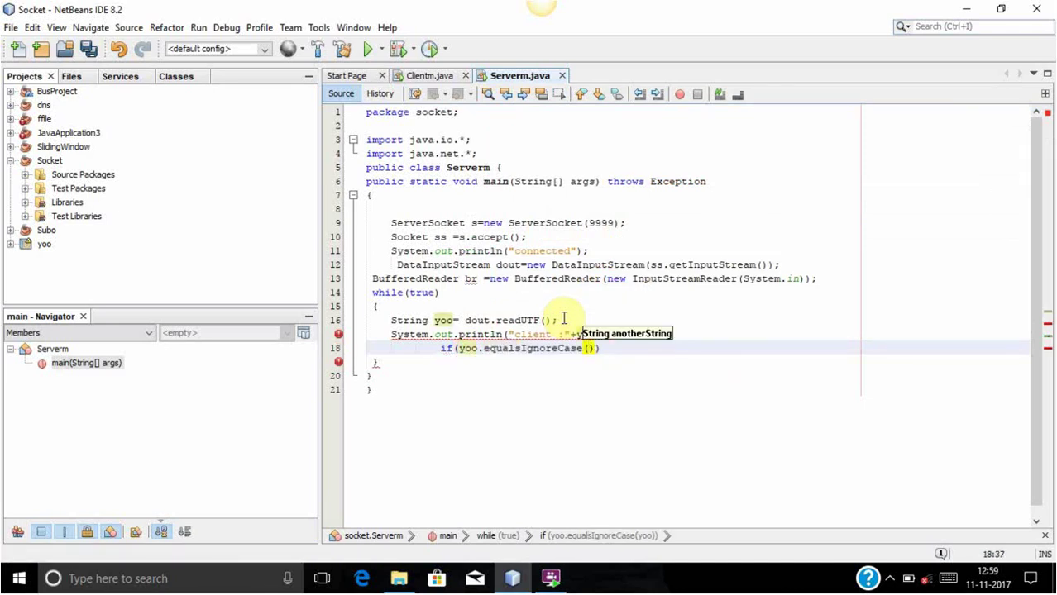
pyautogui.write('"exit"')
pyautogui.write('b')
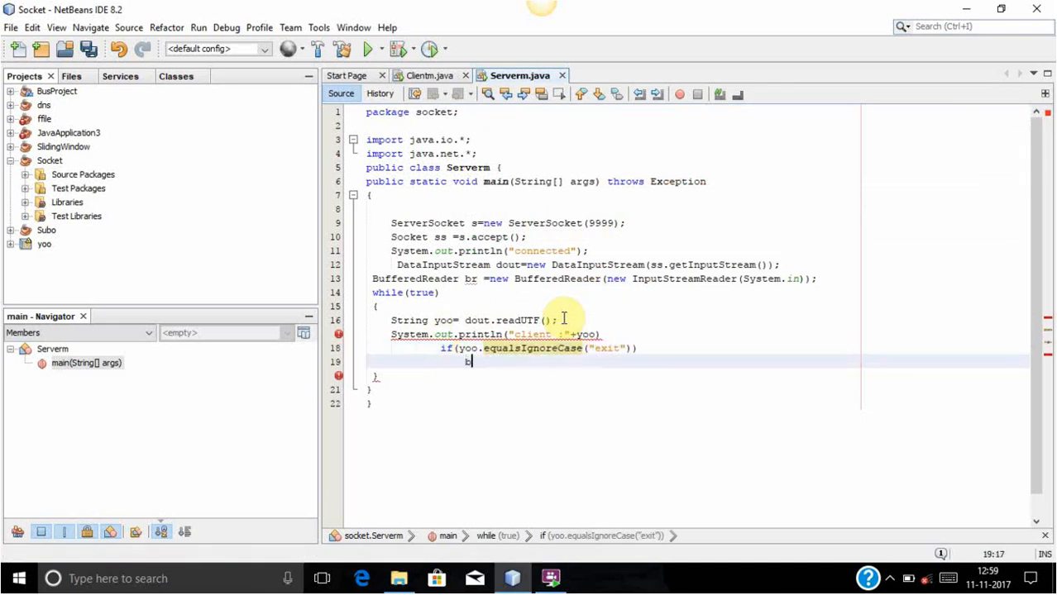
pyautogui.write('reak;')
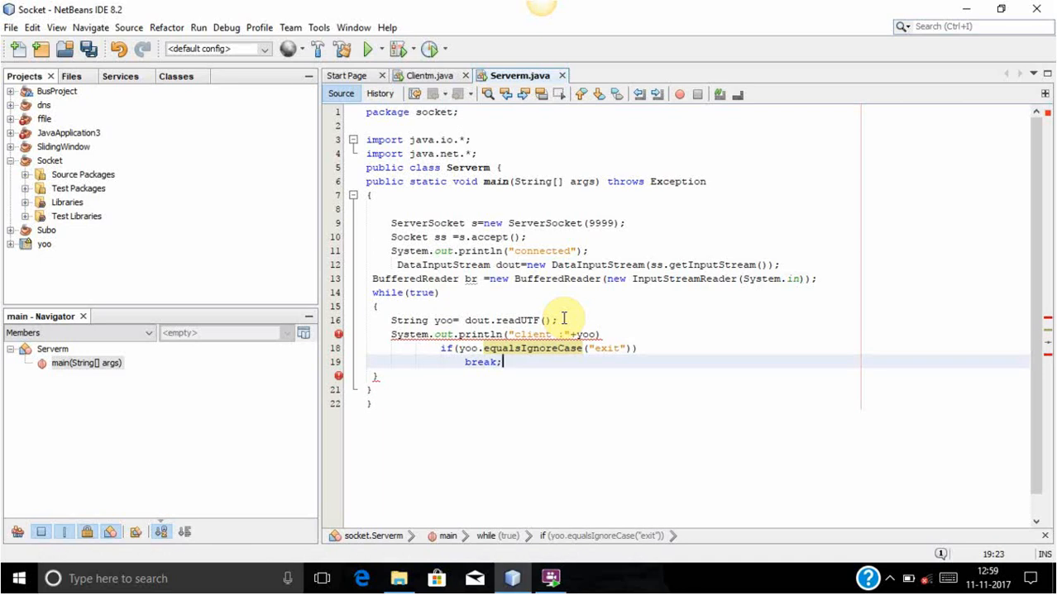
# Add s.close() after the server loop, finish the println line, and save Serverm.java.
pyautogui.press('enter')
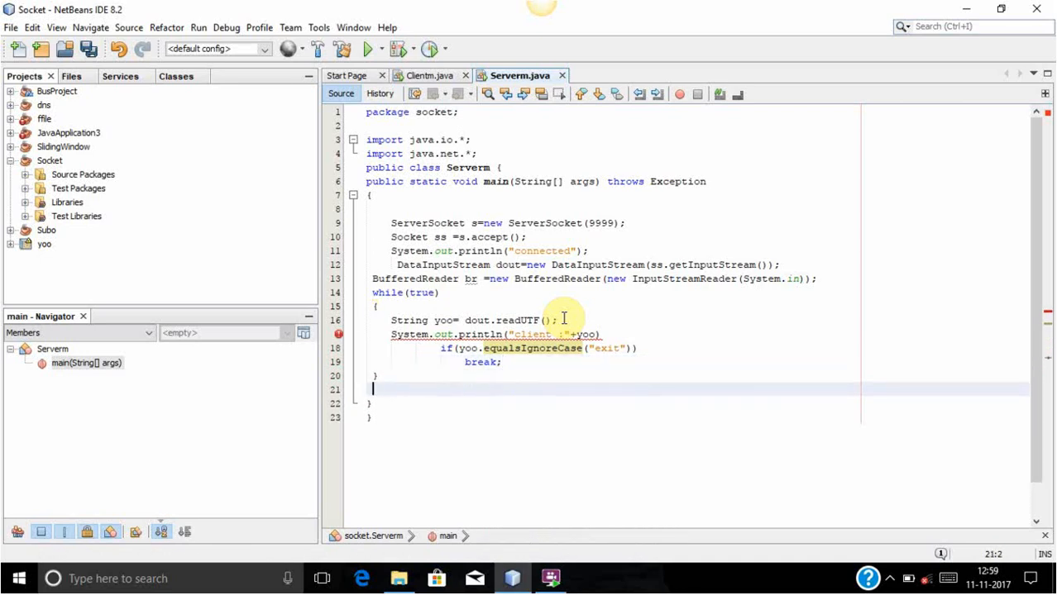
pyautogui.write('s.')
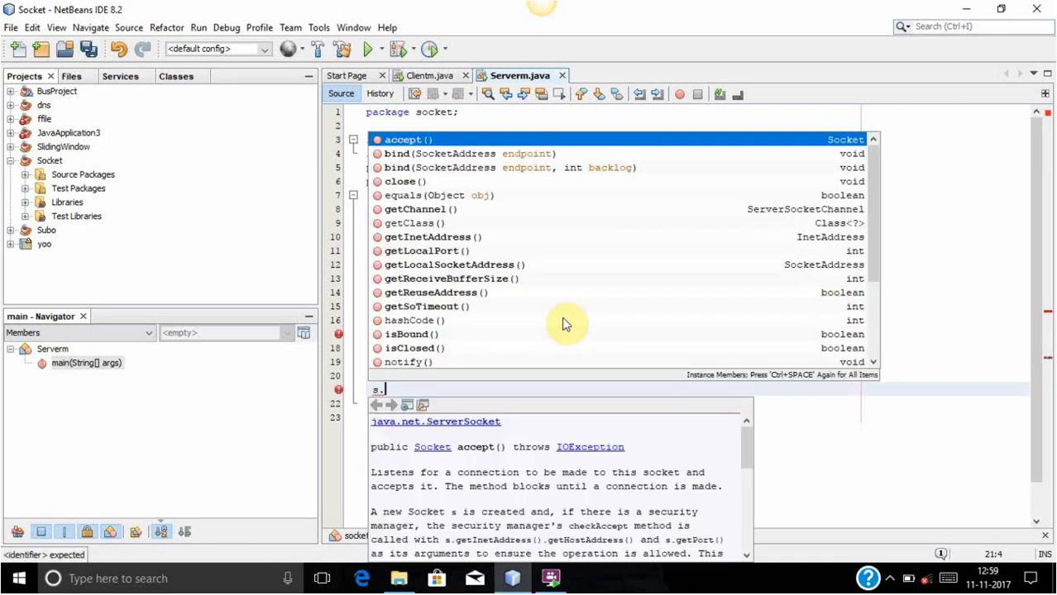
pyautogui.press('Escape')
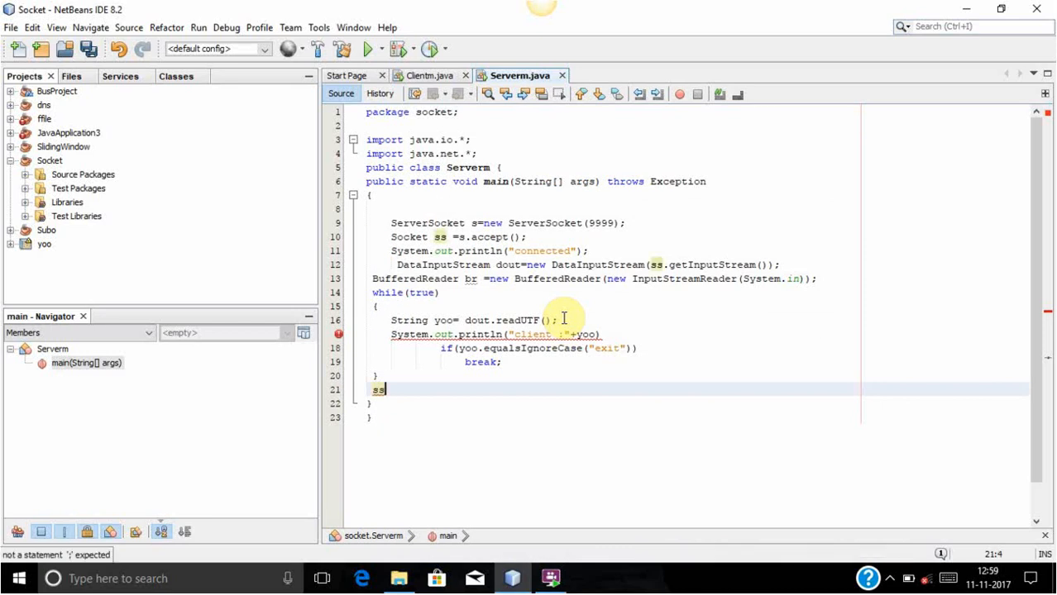
pyautogui.write('.clos')
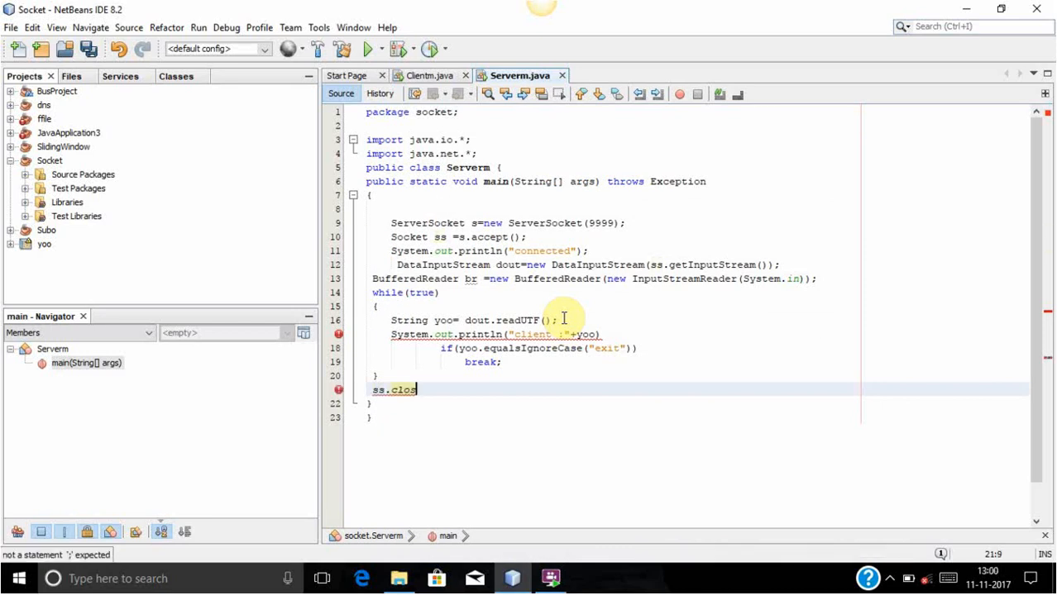
pyautogui.write('e();')
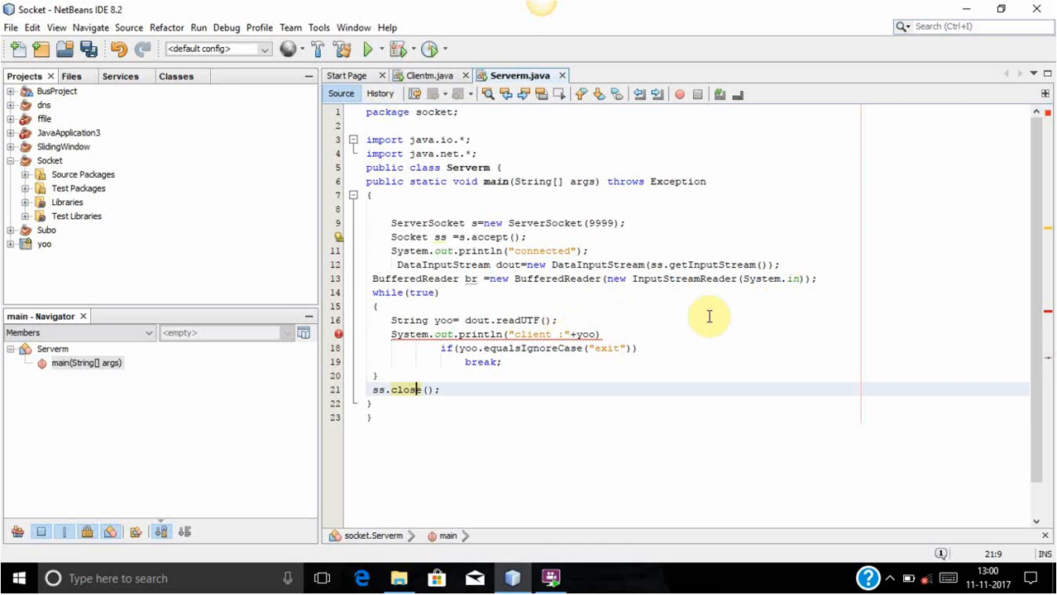
pyautogui.click(610, 334)
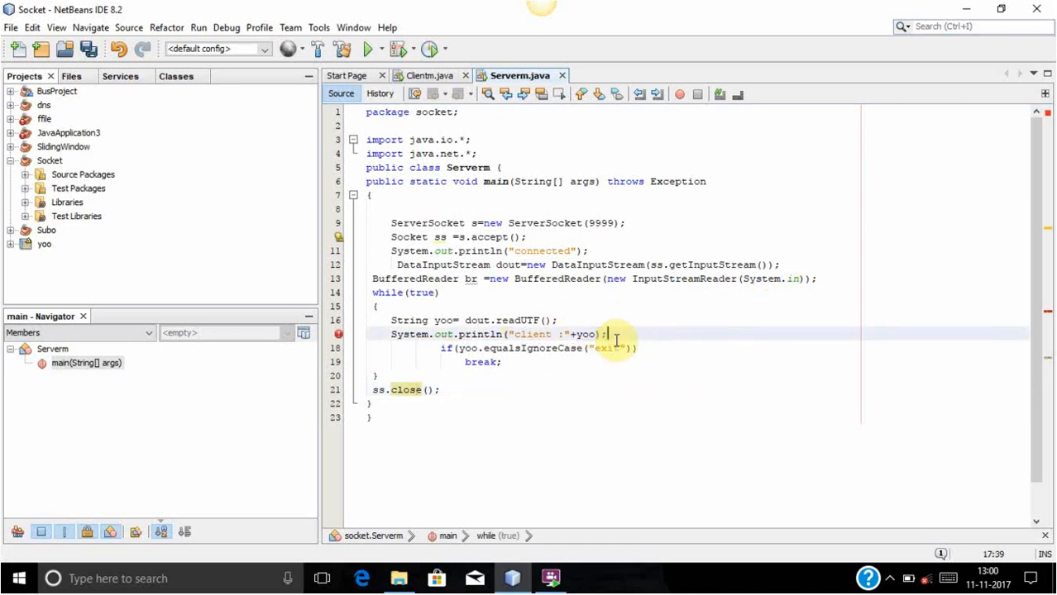
pyautogui.press('ctrl+s')
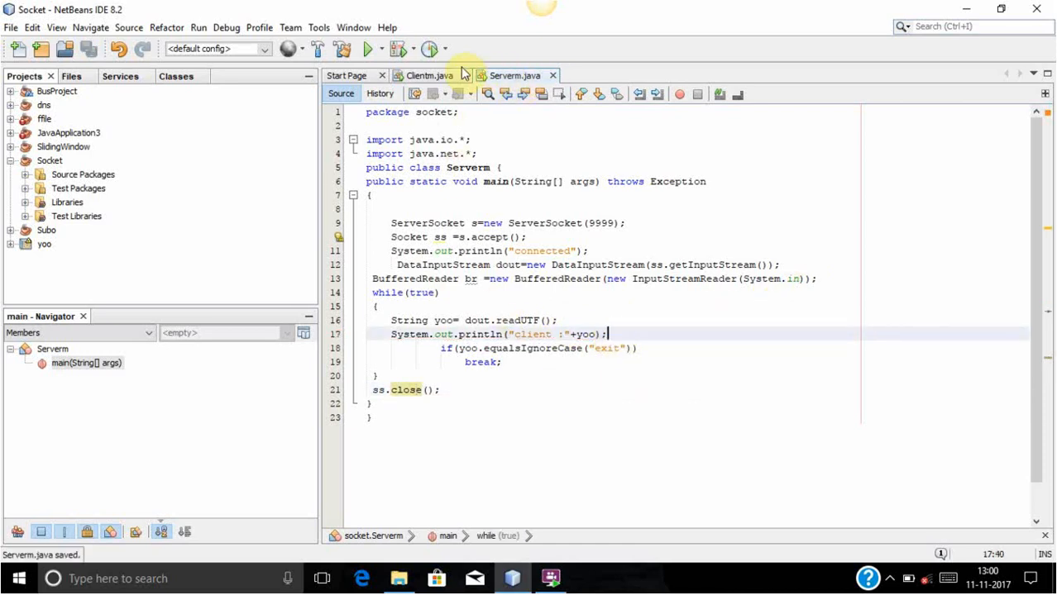
# In Clientm, add an if equalsIgnoreCase("exit") check after dout.writeUTF(so);.
pyautogui.click(428, 75)
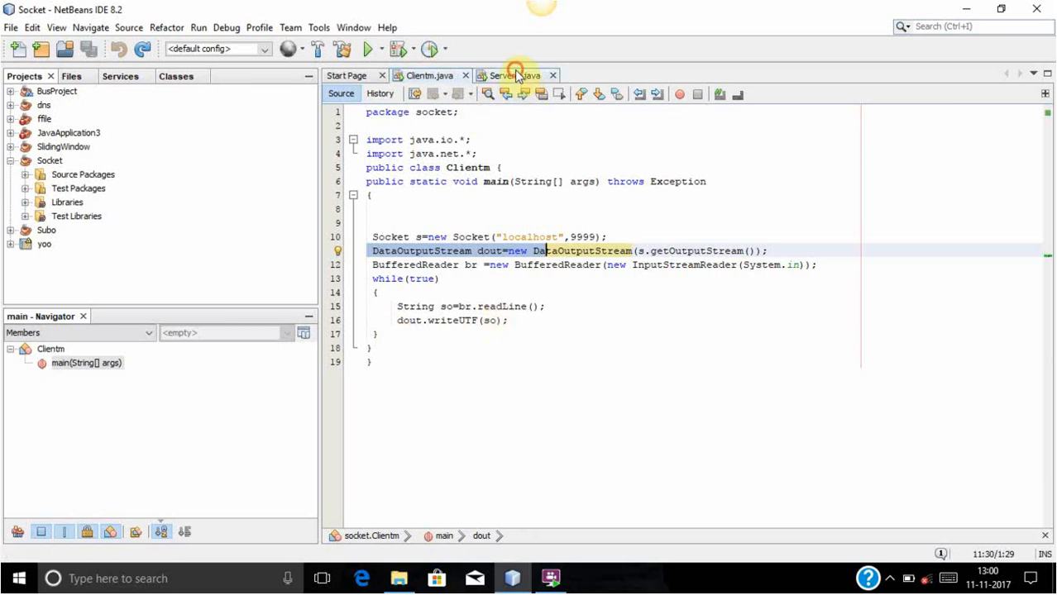
pyautogui.click(508, 76)
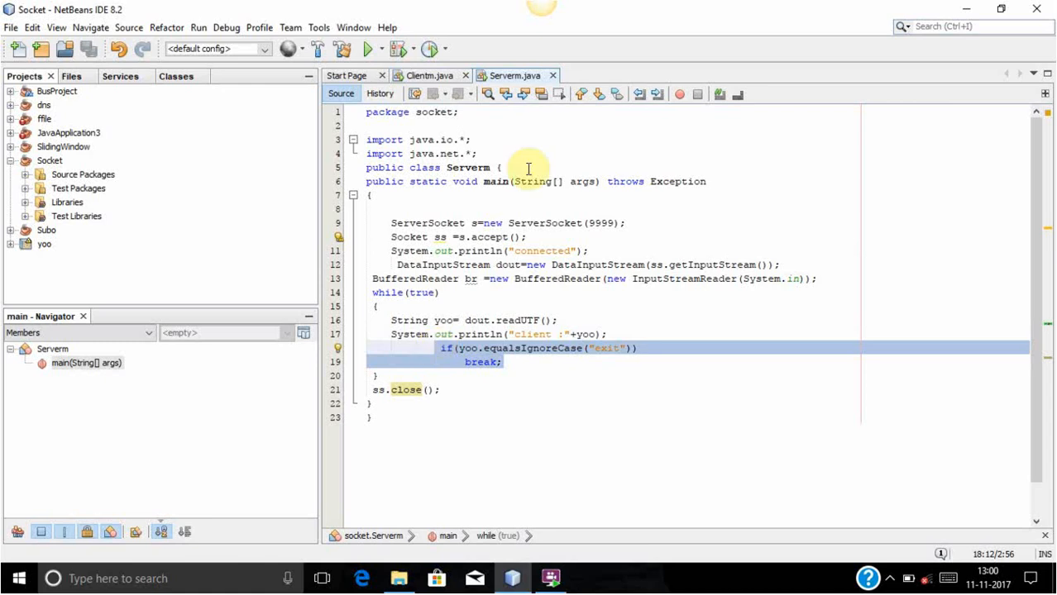
pyautogui.click(429, 75)
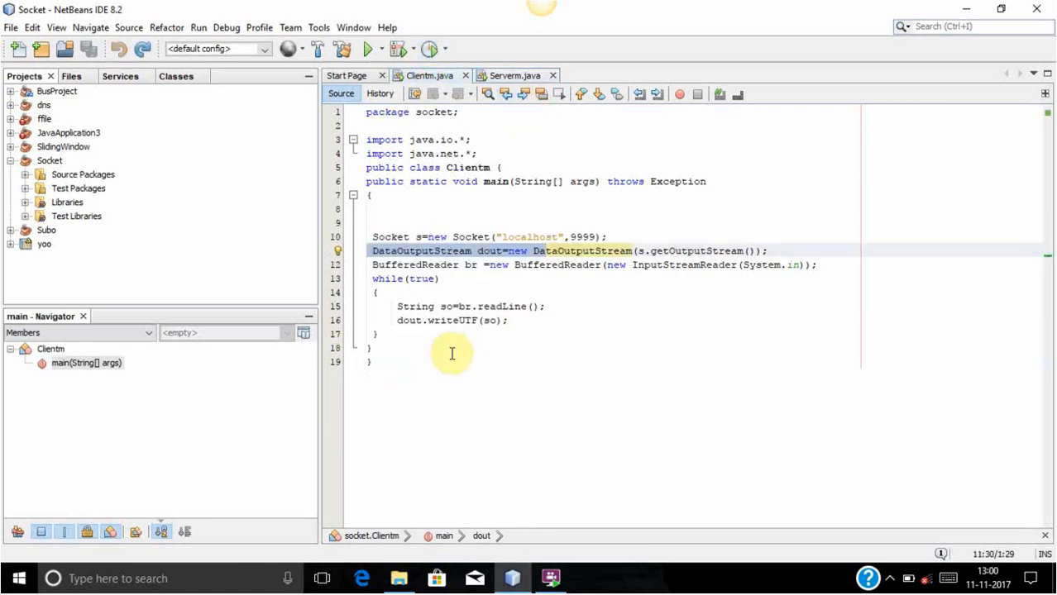
pyautogui.click(510, 320)
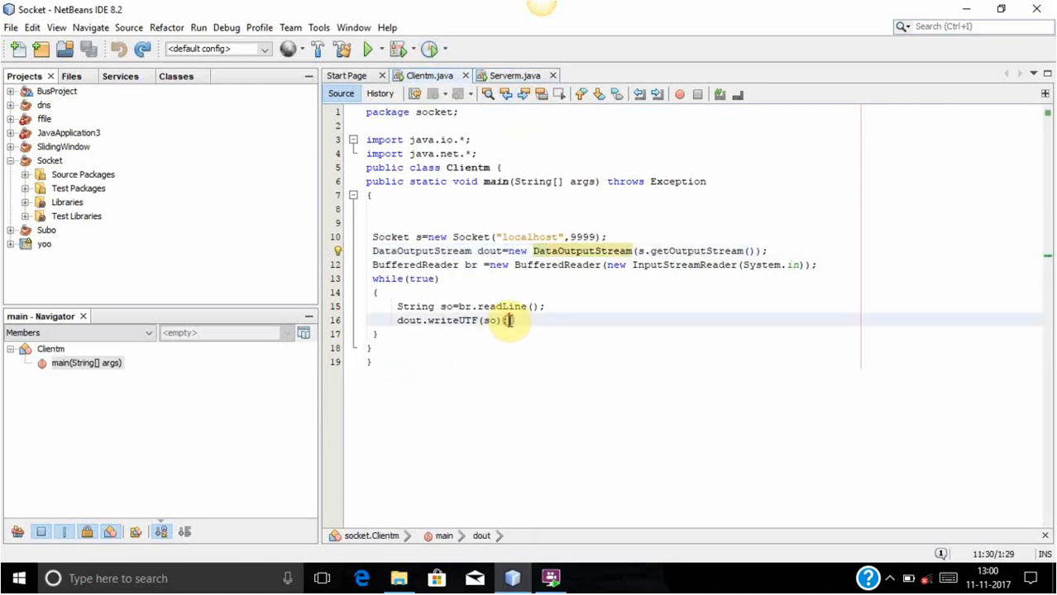
pyautogui.write('if(yoo.equalsIgnoreCase("exit"))')
pyautogui.write('break;')
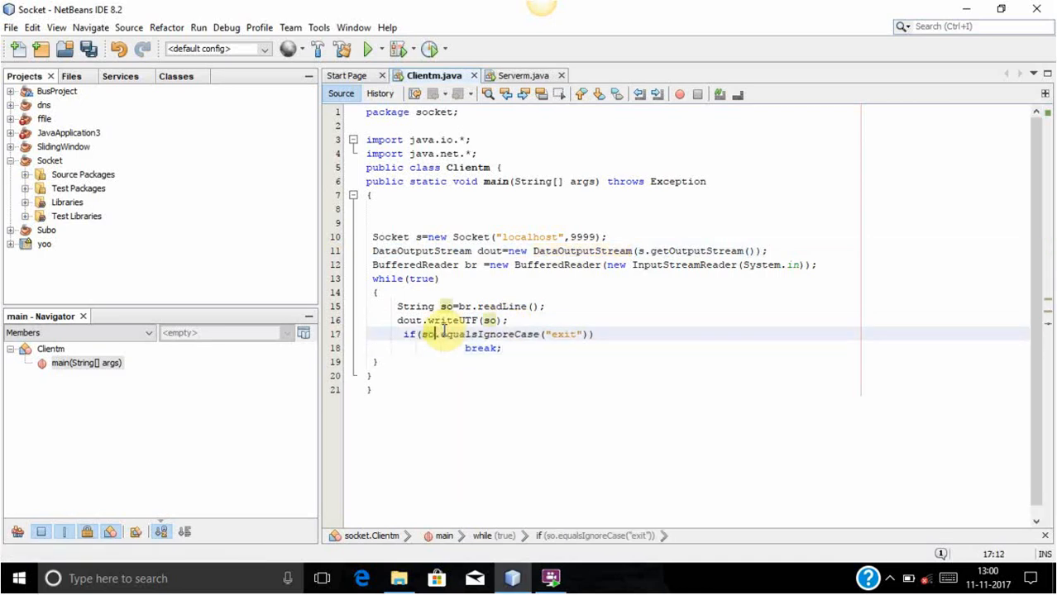
# Close the client socket with s.close() after the loop and save Clientm.java.
pyautogui.click(389, 375)
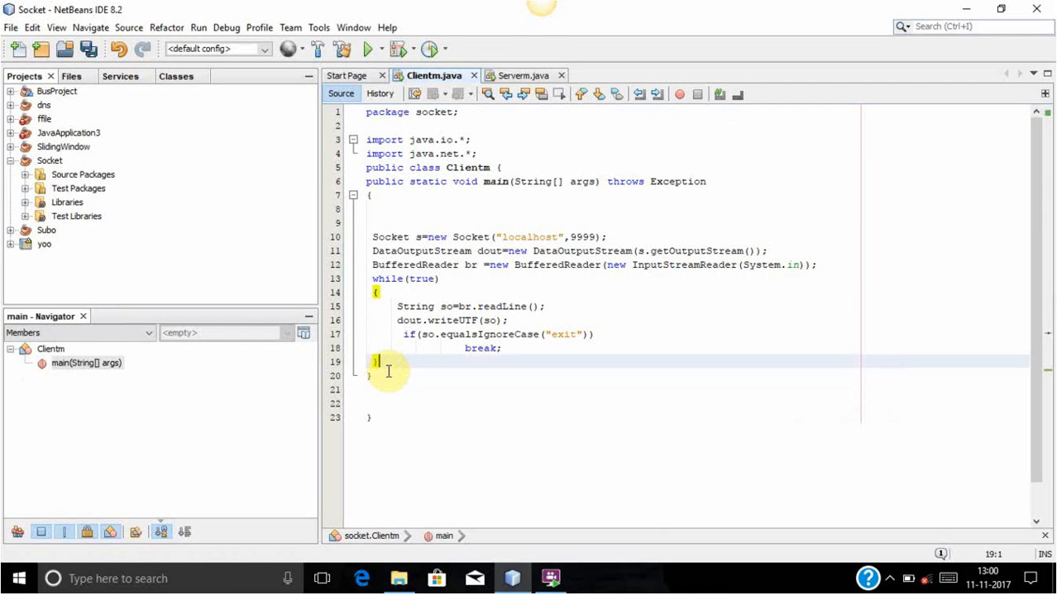
pyautogui.write('s.close();')
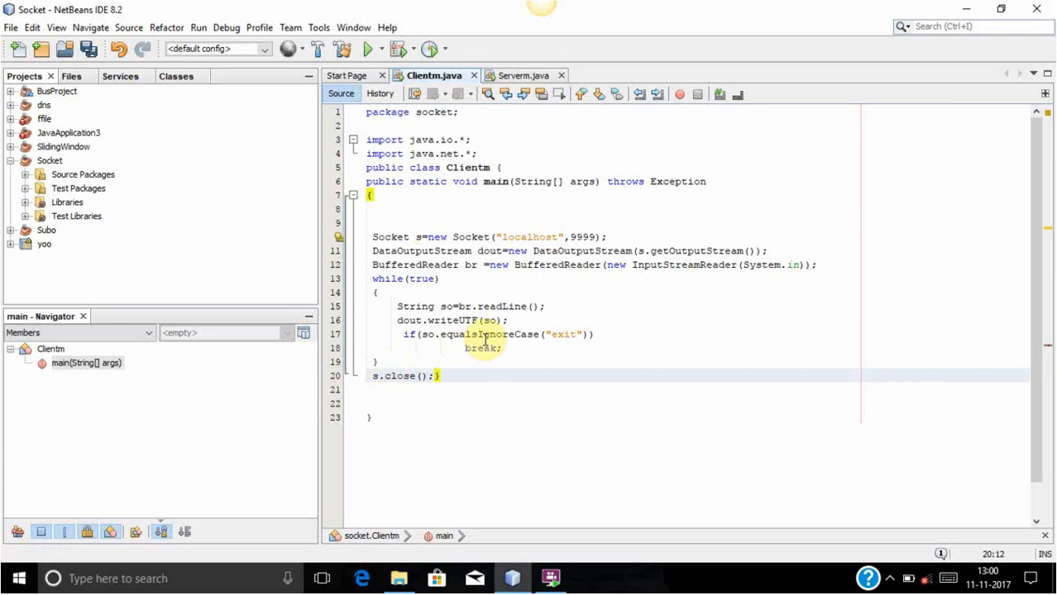
pyautogui.press('ctrl+s')
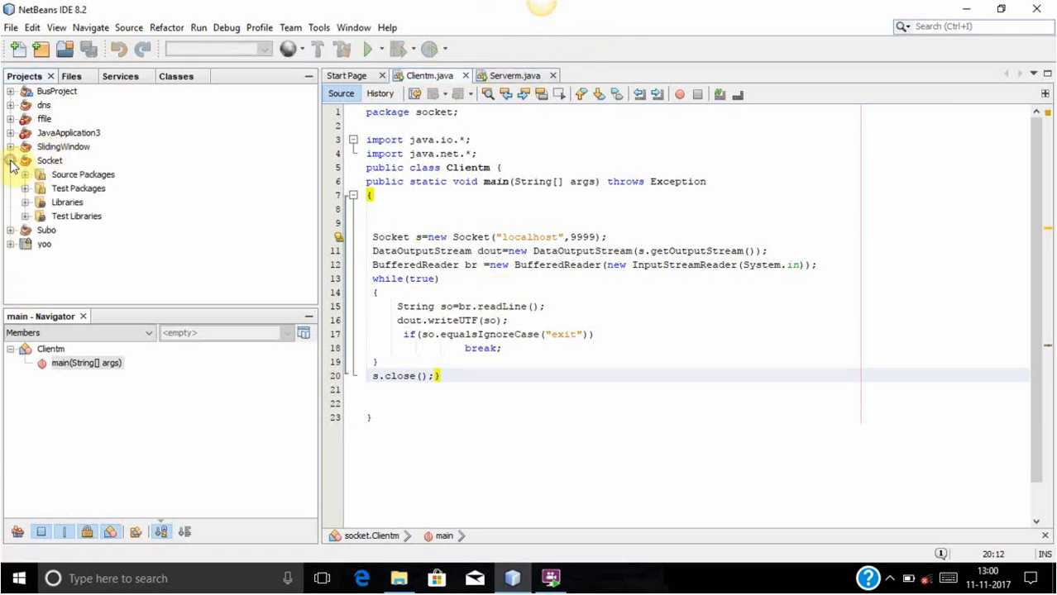
# Expand Socket > Source Packages > socket and run Serverm.java with Run File.
pyautogui.click(49, 160)
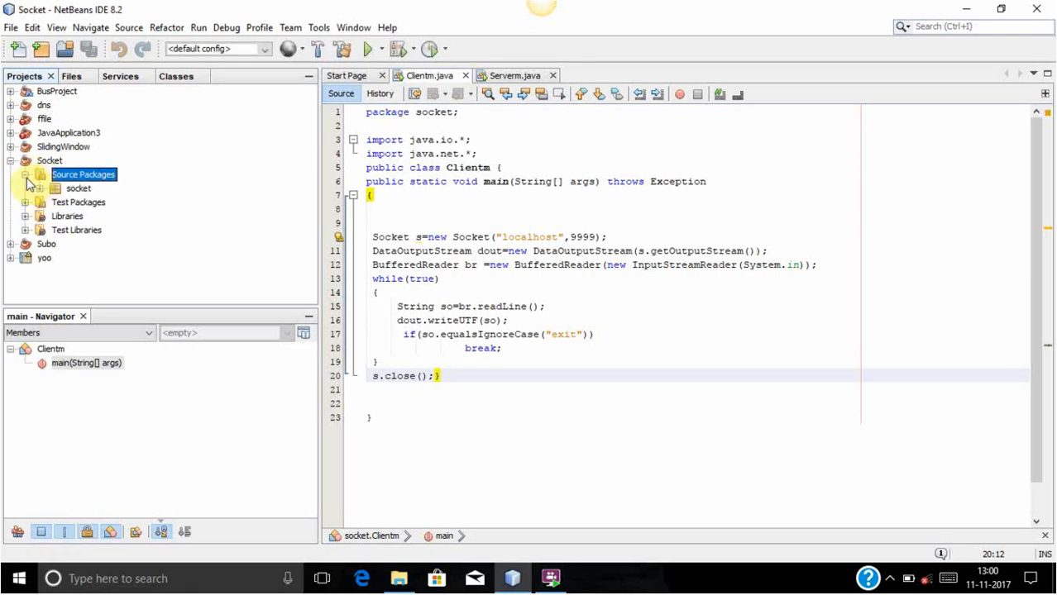
pyautogui.click(68, 188)
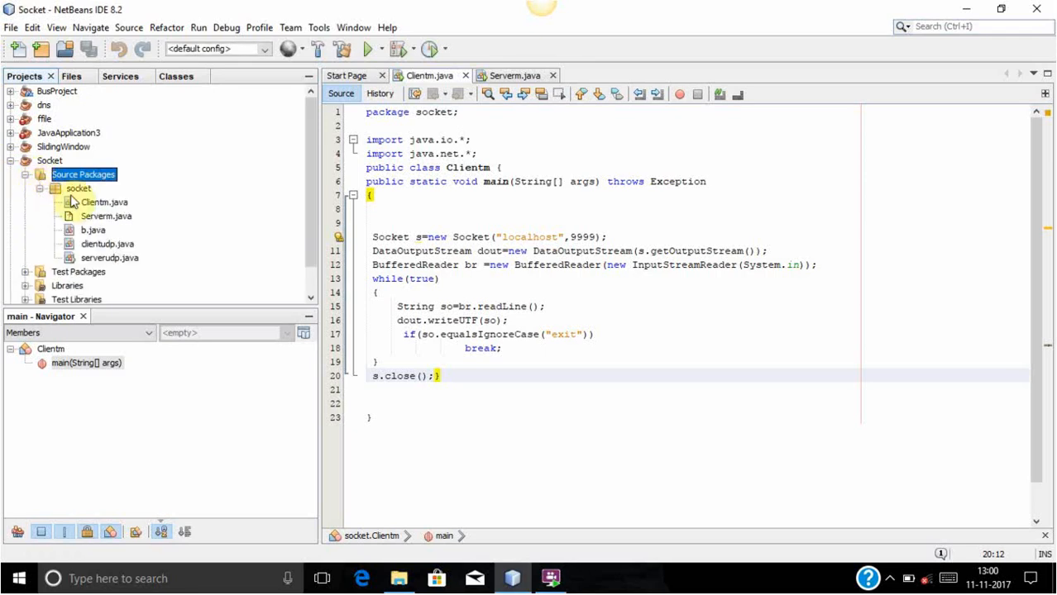
pyautogui.click(105, 215)
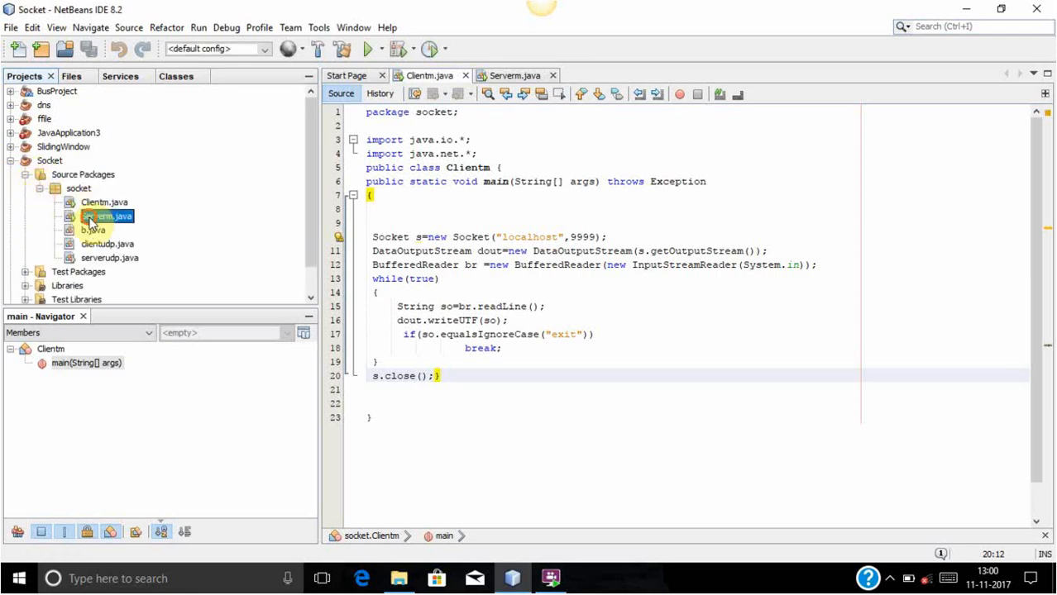
pyautogui.rightClick(106, 215)
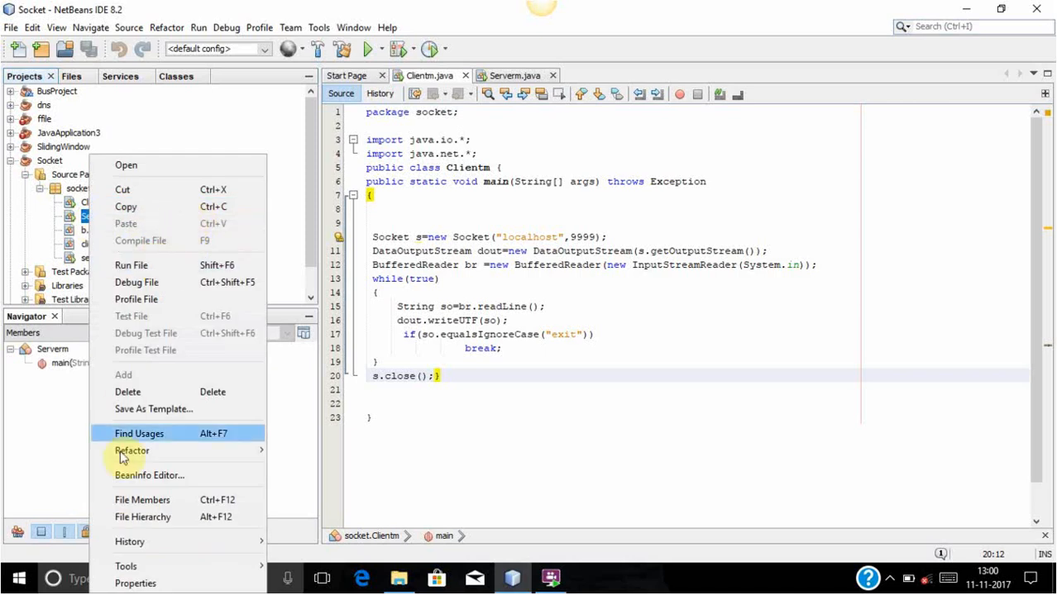
pyautogui.moveTo(131, 265)
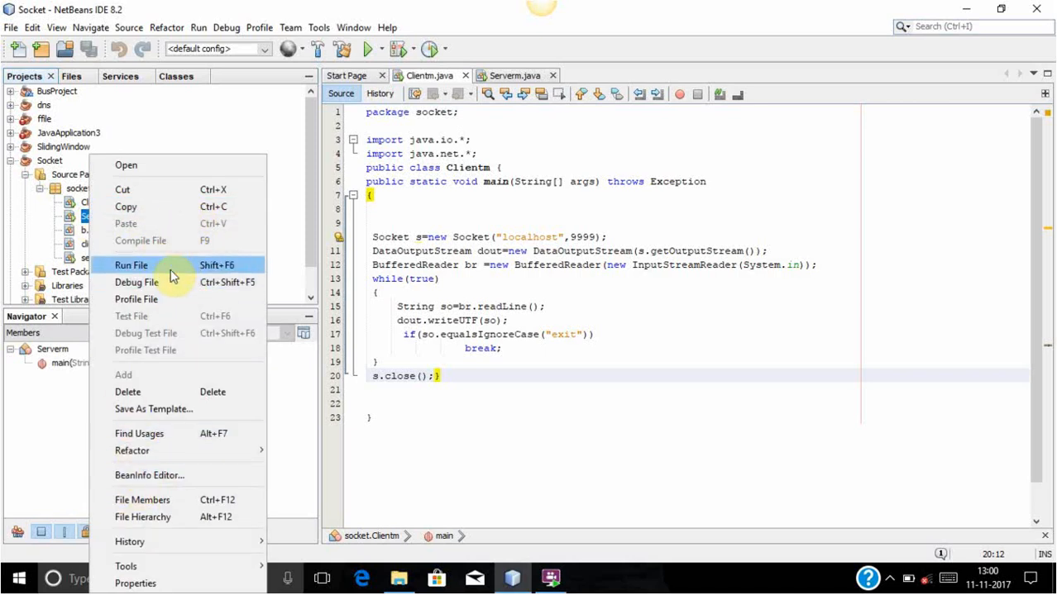
pyautogui.click(130, 265)
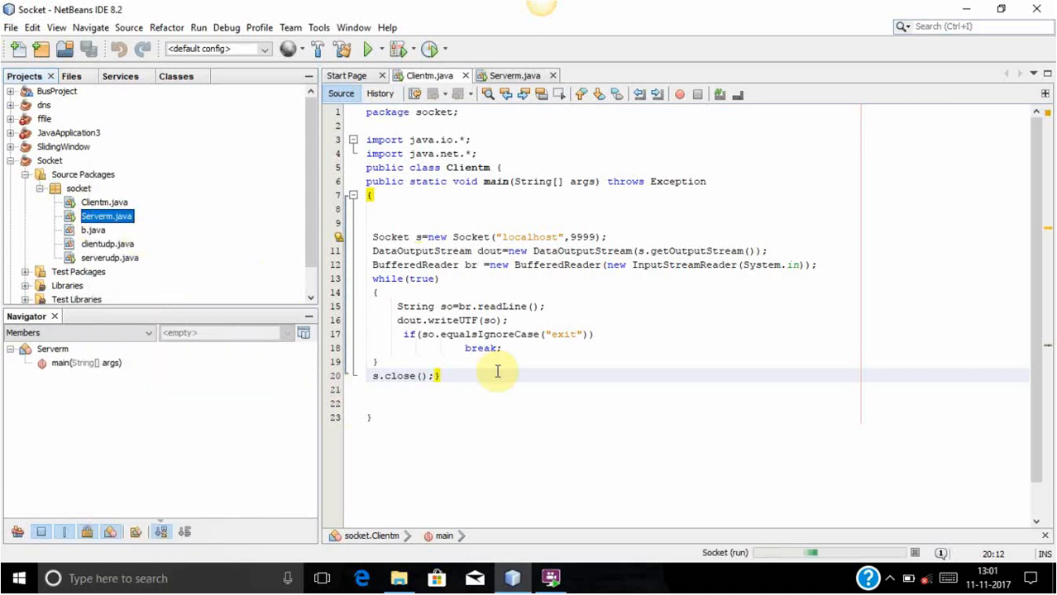
pyautogui.moveTo(468, 503)
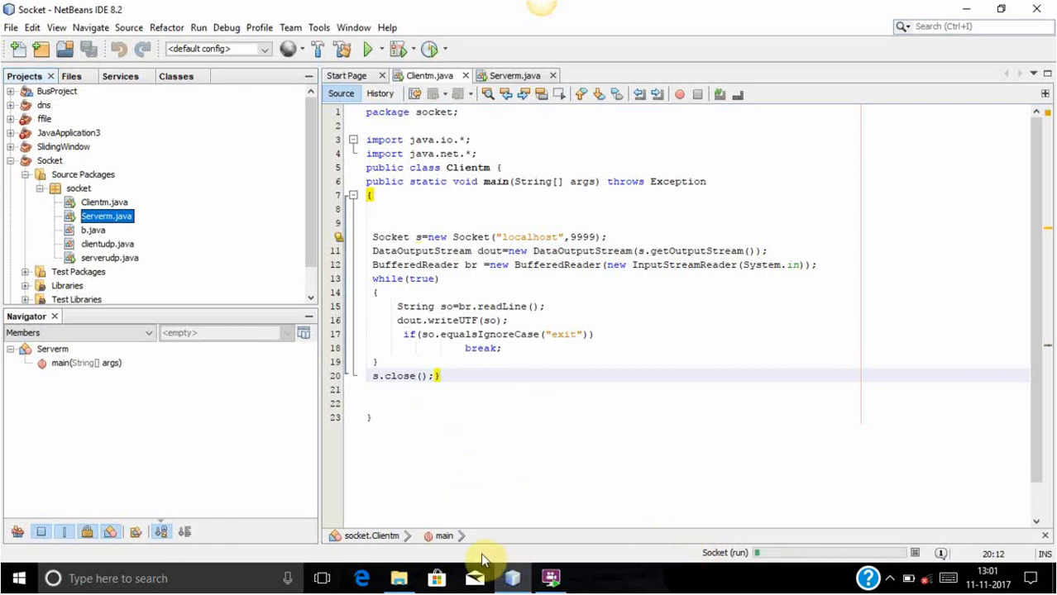
pyautogui.click(429, 75)
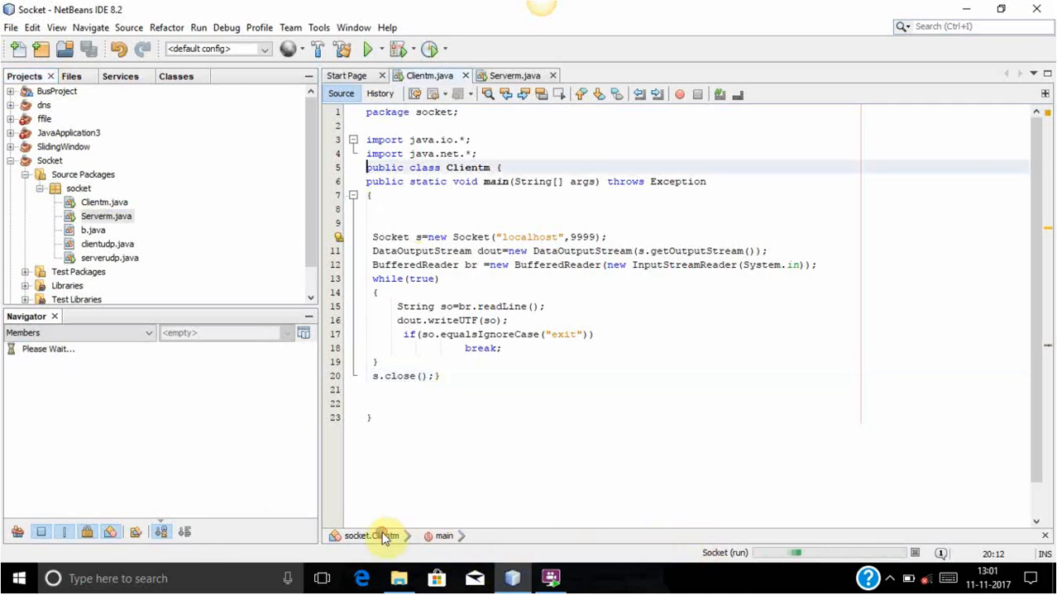
pyautogui.click(368, 48)
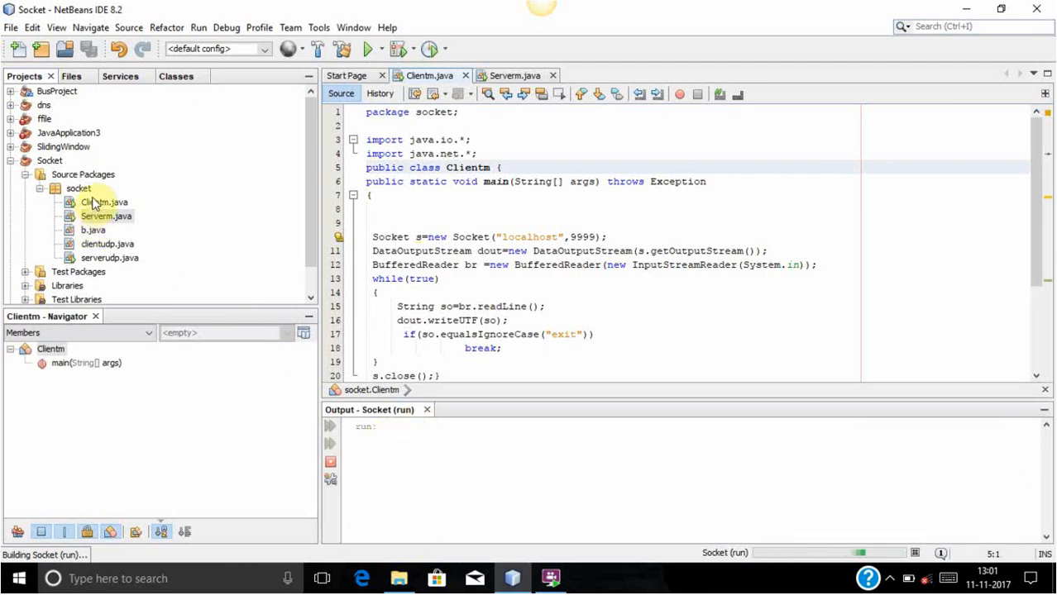
# Run Clientm.java, send "hiii" and "helllo", and view them in the server output.
pyautogui.rightClick(104, 202)
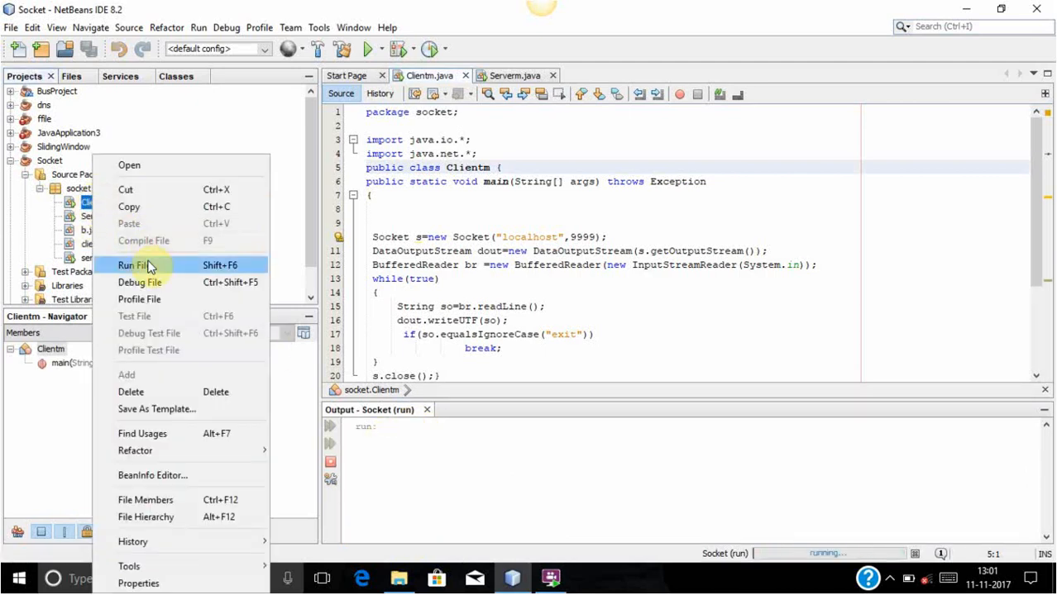
pyautogui.click(134, 265)
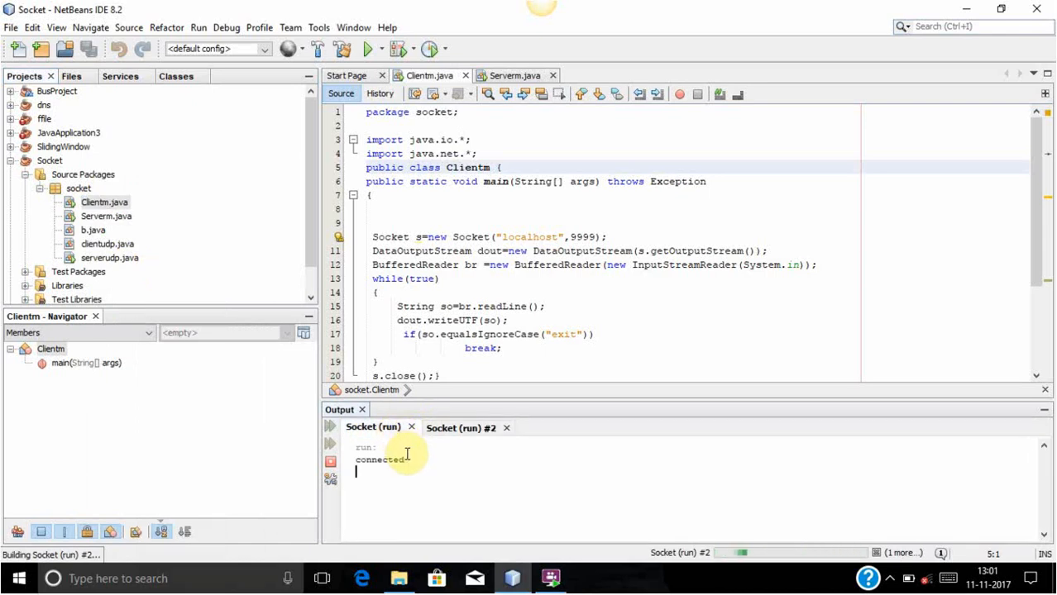
pyautogui.moveTo(632, 213)
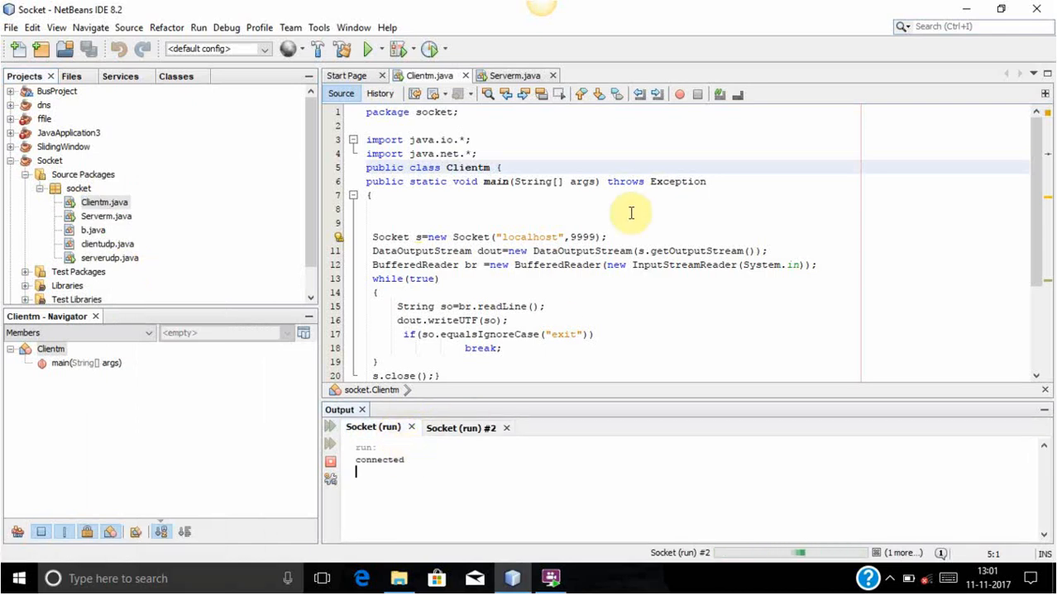
pyautogui.moveTo(546, 265)
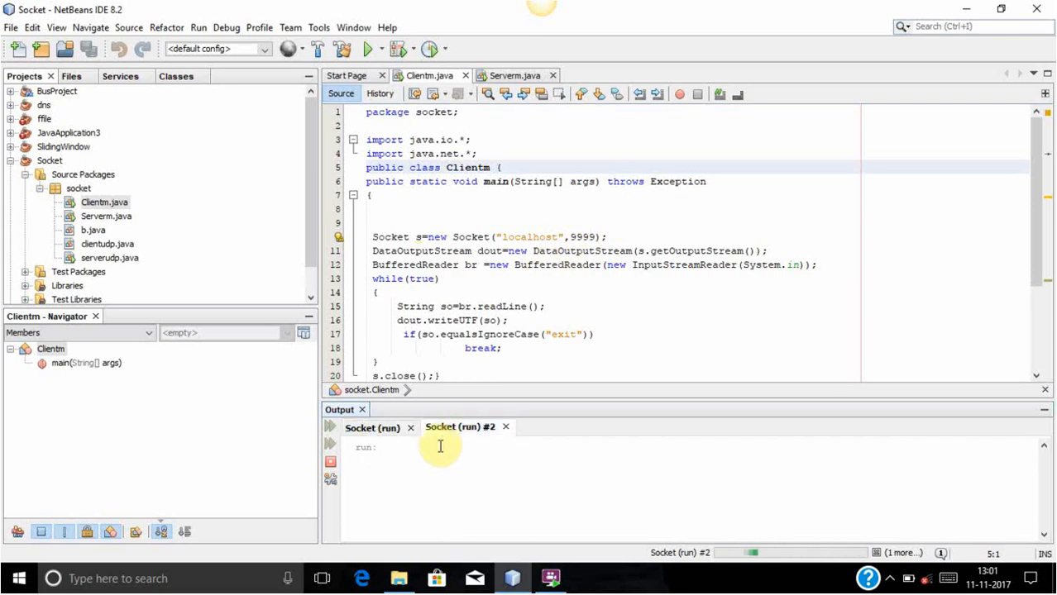
pyautogui.write('hiii')
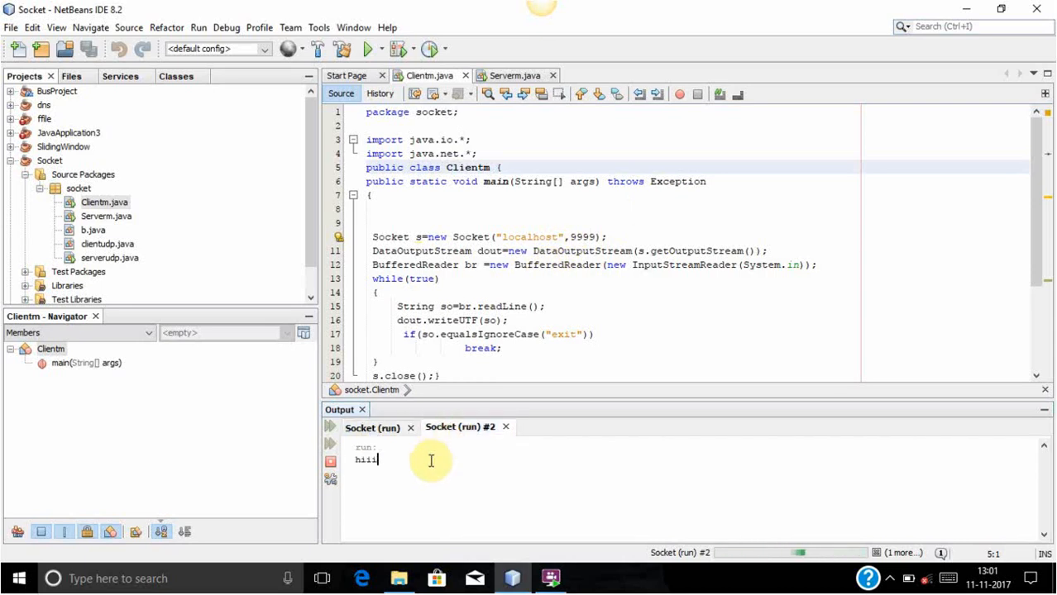
pyautogui.click(373, 427)
pyautogui.write('hell')
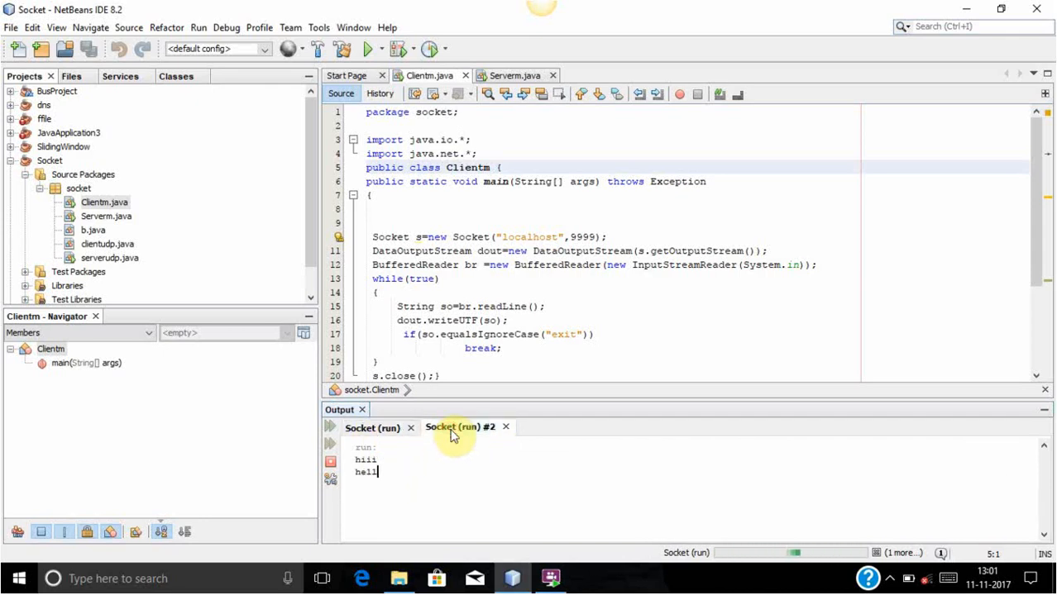
pyautogui.click(372, 427)
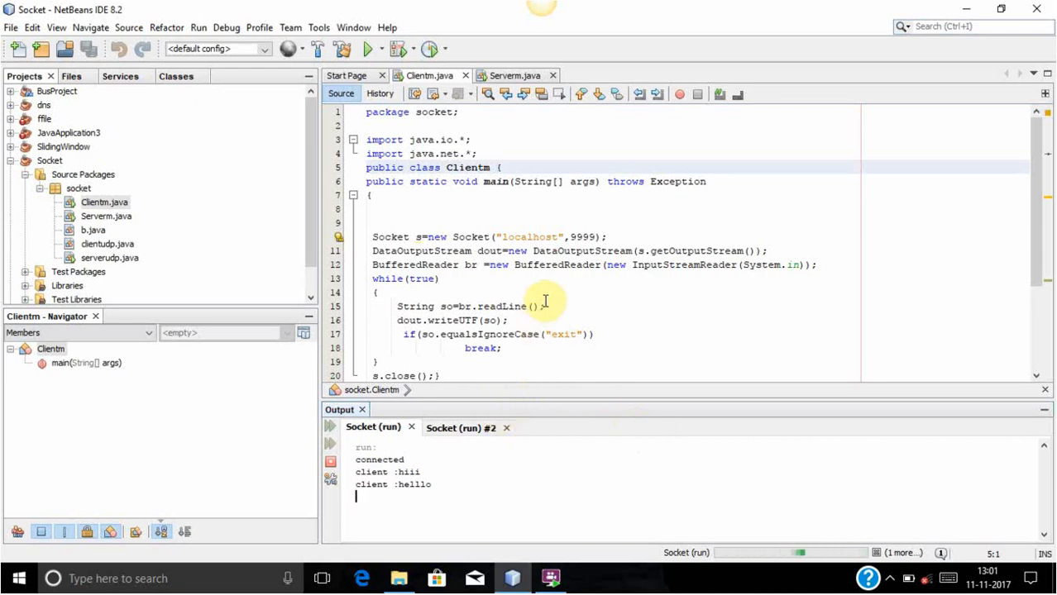
pyautogui.moveTo(570, 264)
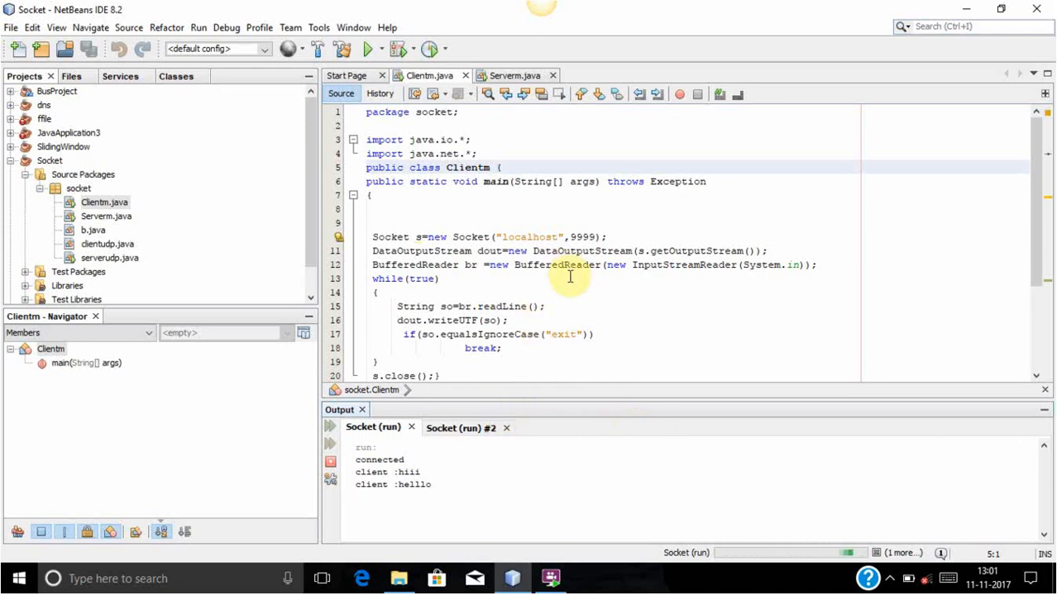